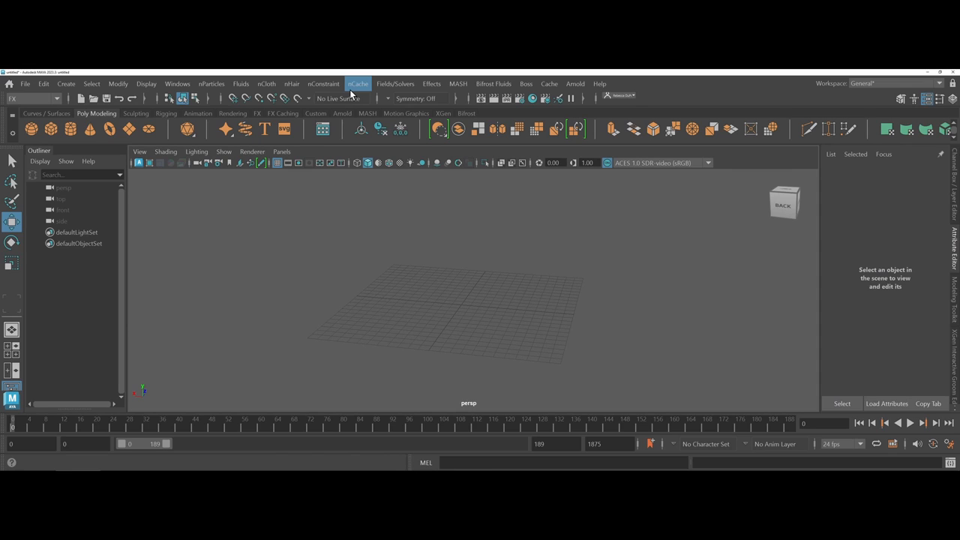
mouse_move(368, 108)
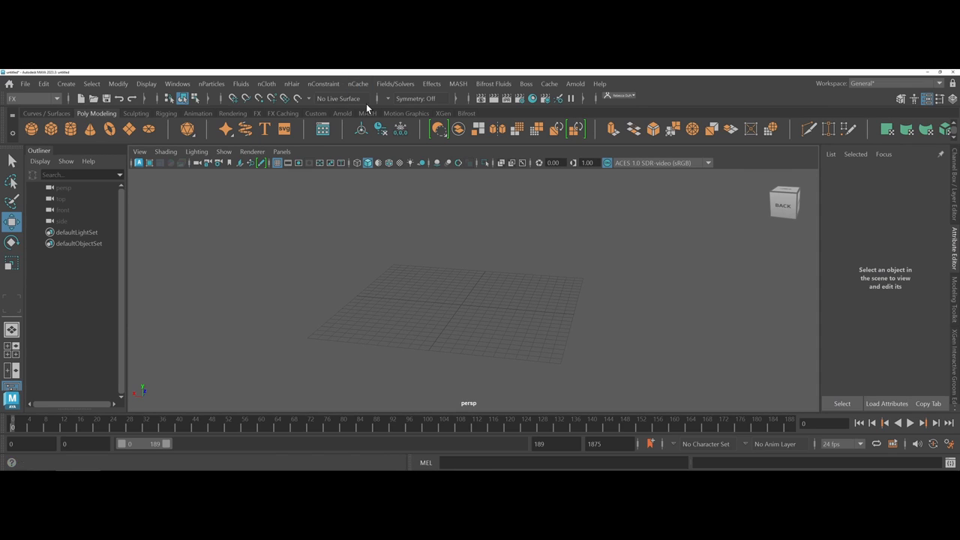
mouse_move(354, 120)
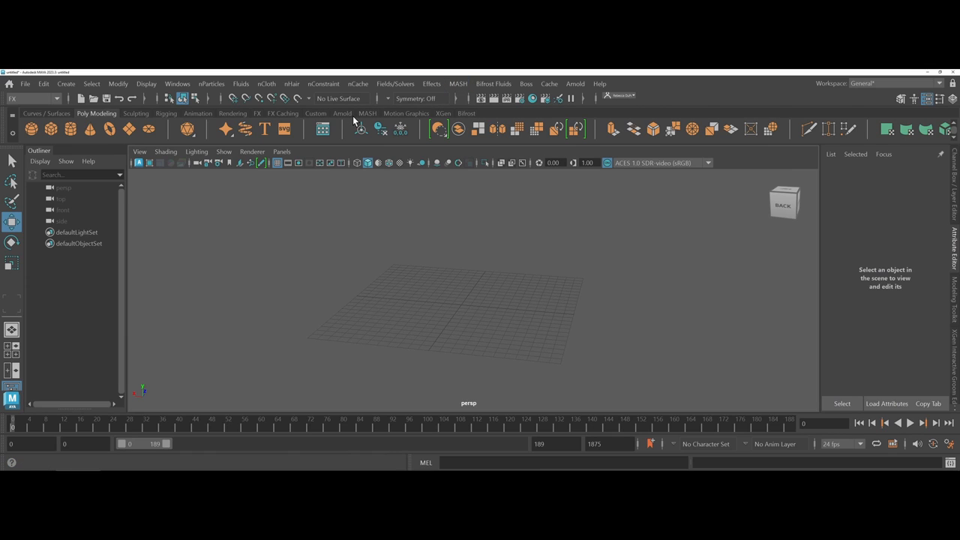
Step: Show the MASH shelf and browse the Windows > Settings/Preferences menu without choosing anything
click(366, 114)
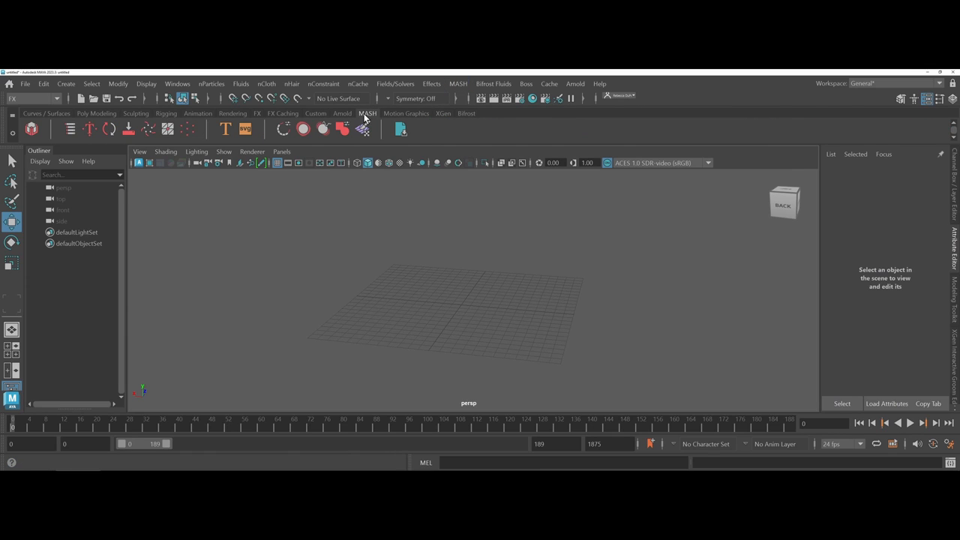
click(177, 84)
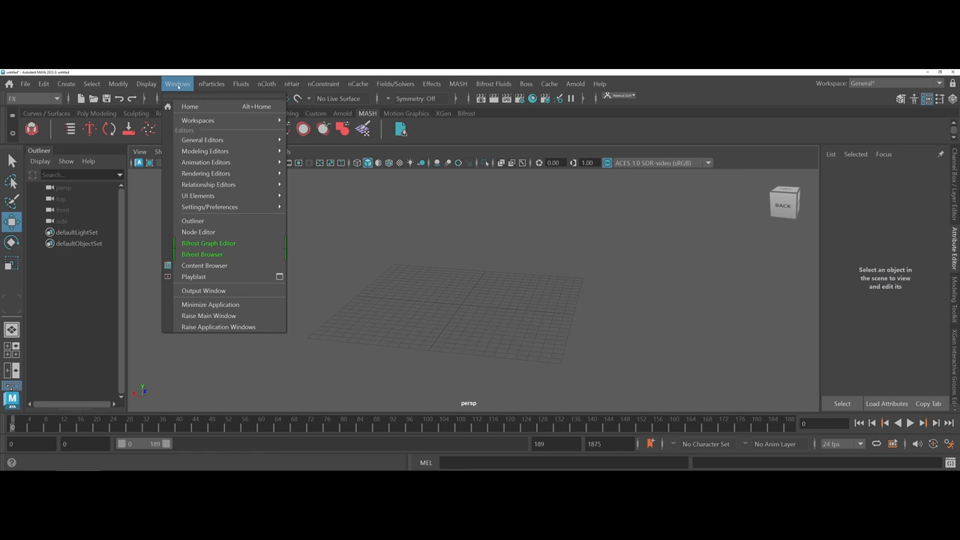
mouse_move(210, 207)
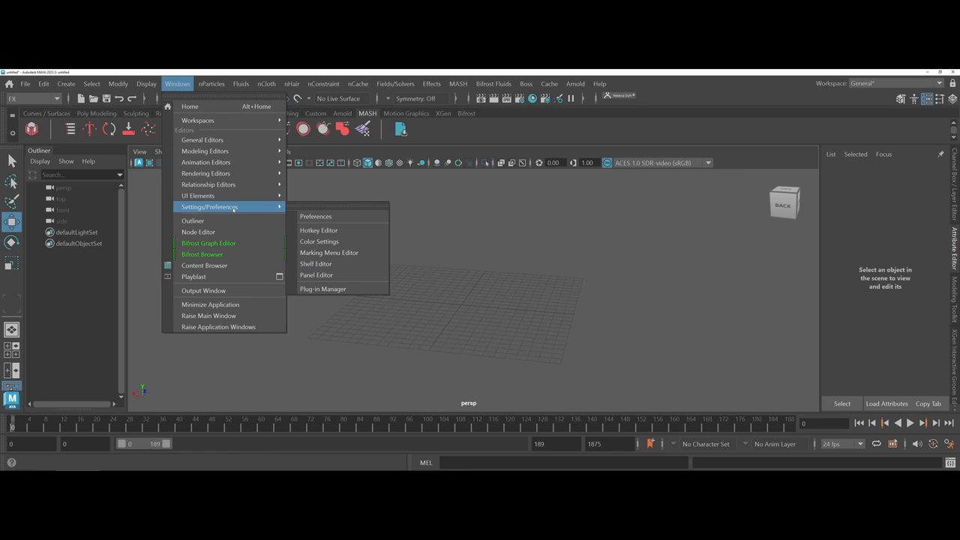
mouse_move(342, 288)
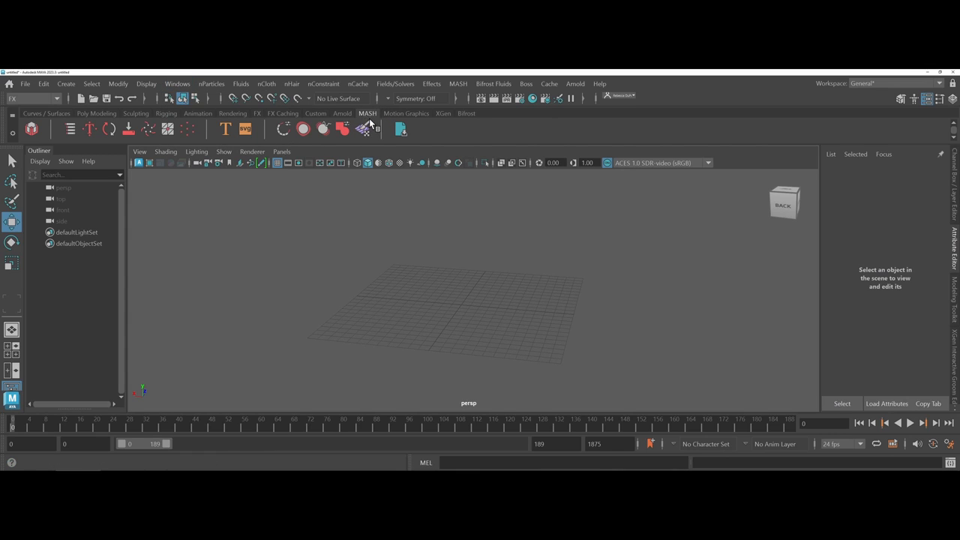
mouse_move(465, 108)
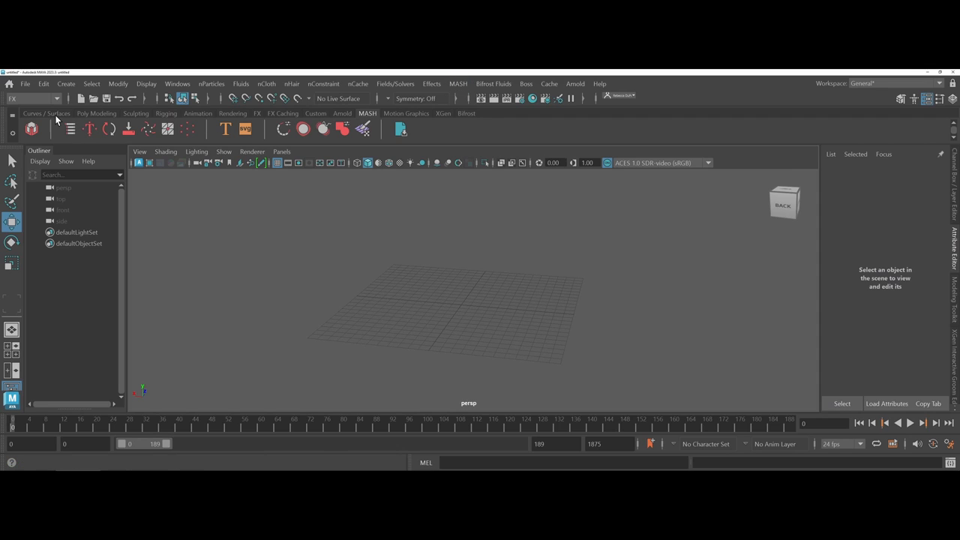
Step: Return to the Poly Modeling shelf and set the playback range end to frame 200
click(96, 114)
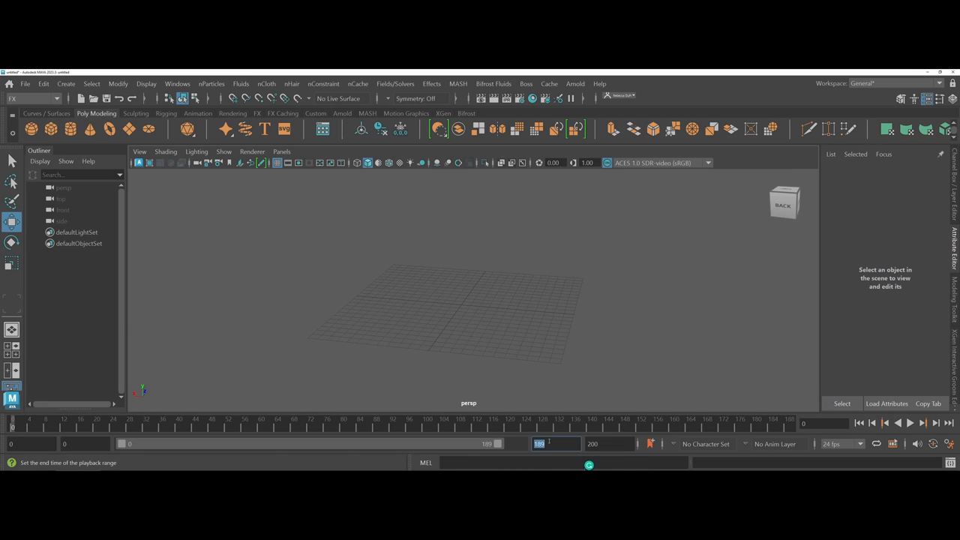
text(200)
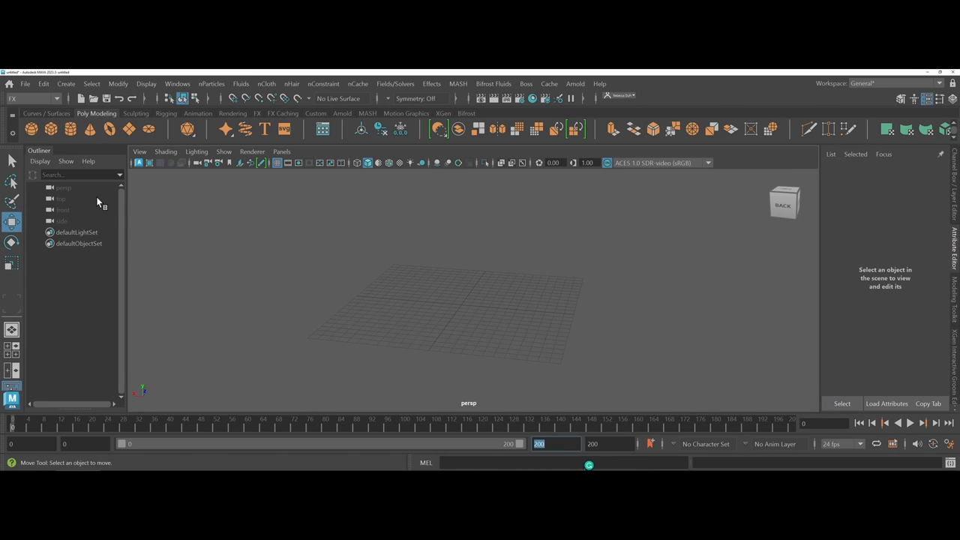
mouse_move(31, 129)
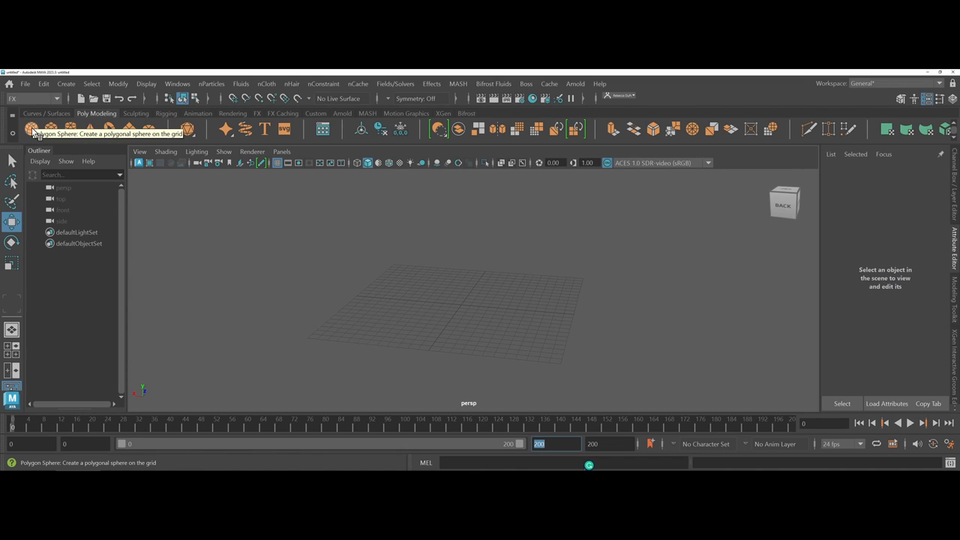
Step: Create a polygon sphere (pSphere1) at the origin and bring up the MASH menu
click(31, 129)
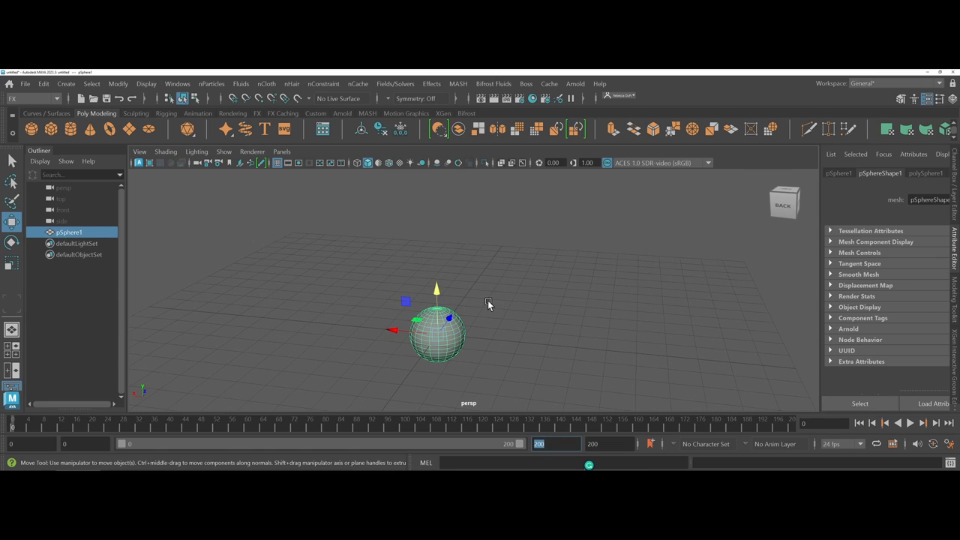
click(457, 84)
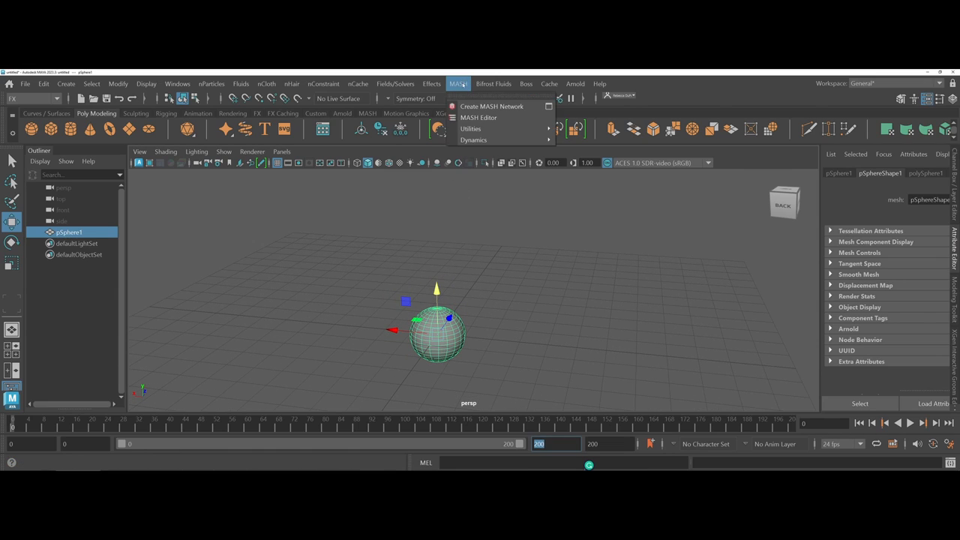
mouse_move(492, 105)
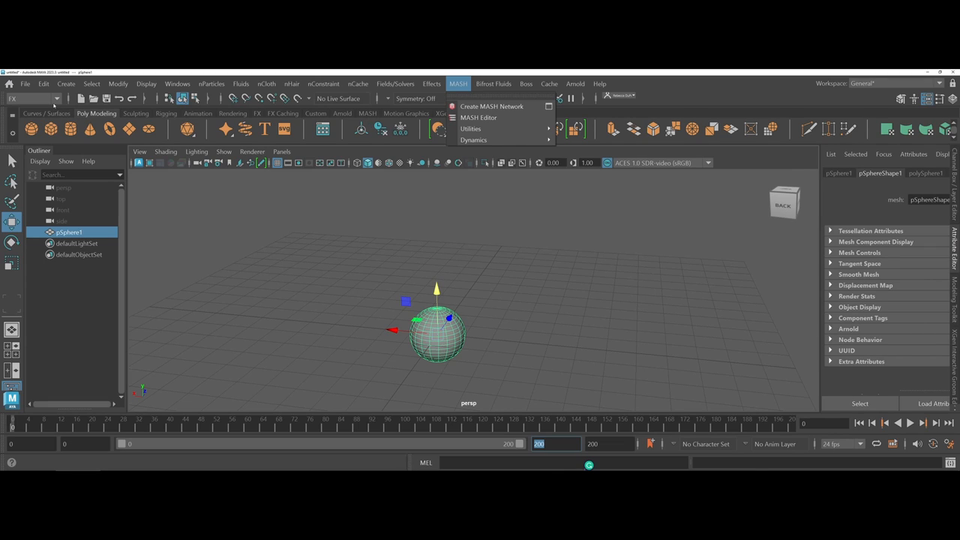
click(324, 84)
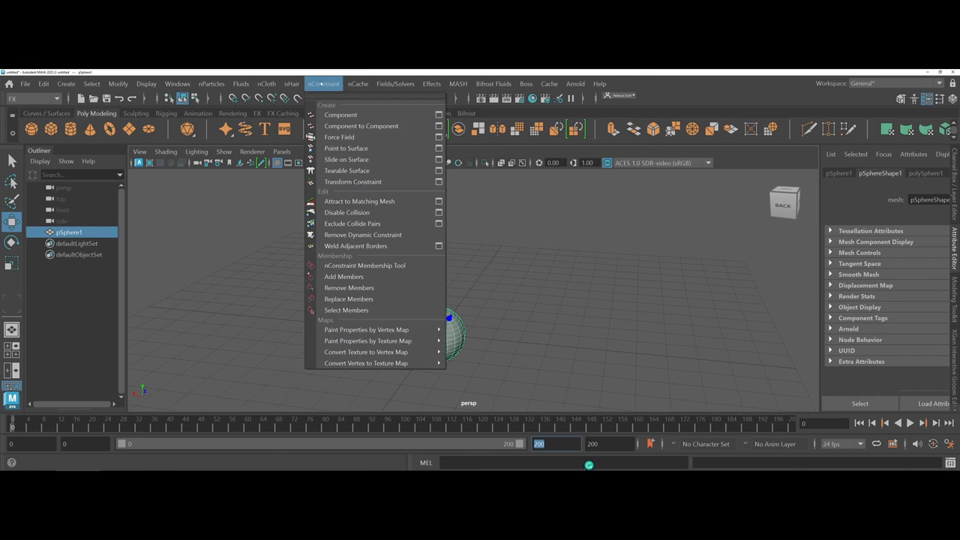
click(458, 84)
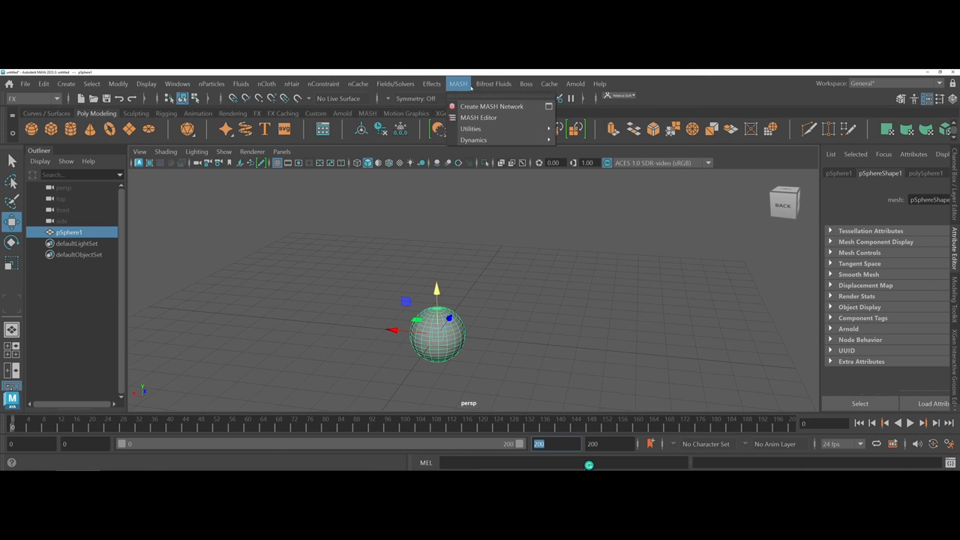
mouse_move(492, 105)
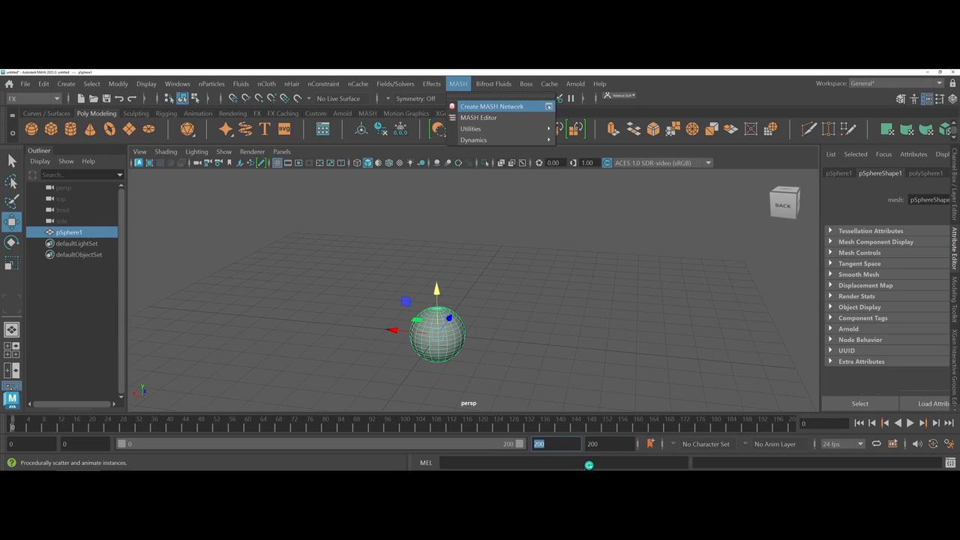
mouse_move(549, 108)
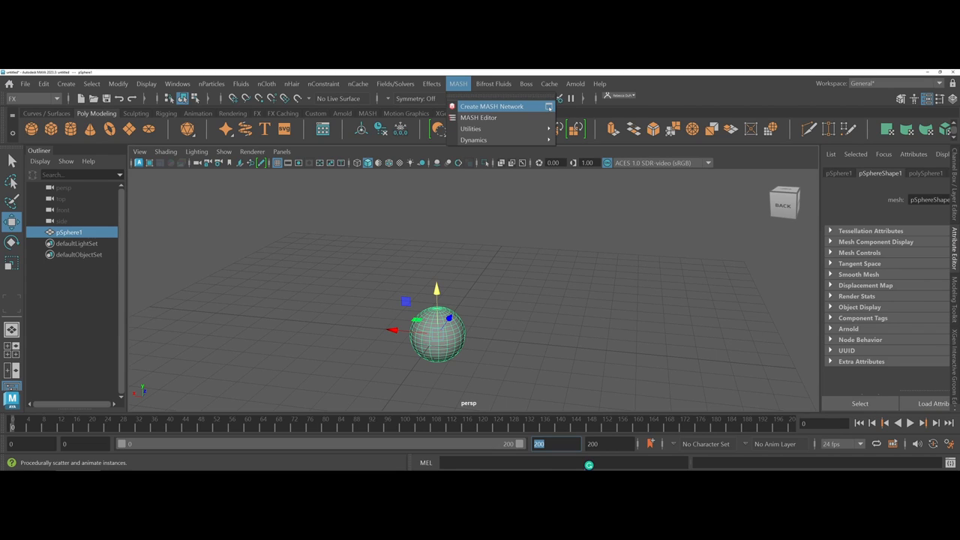
Step: Create a MASH network from the sphere with Linear distribution, giving a row of ten spheres
click(550, 107)
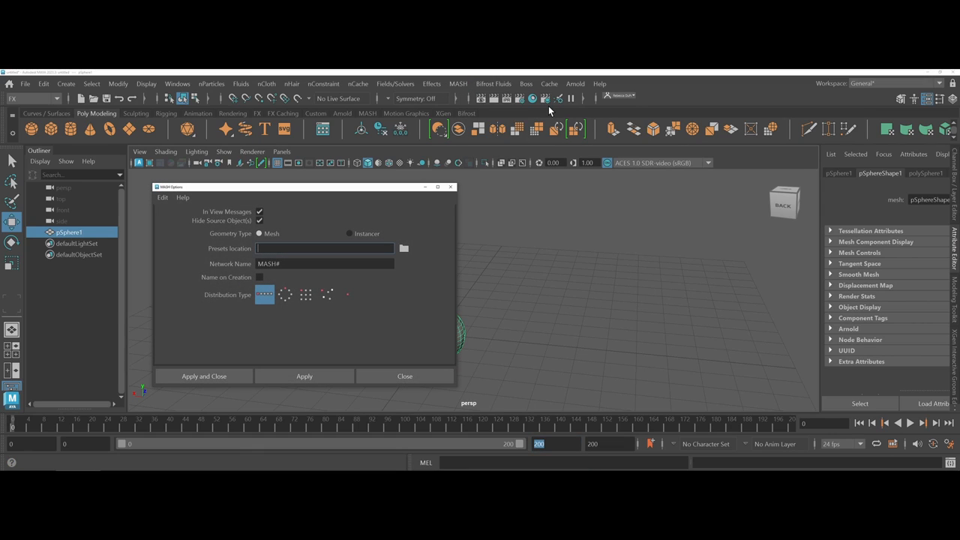
mouse_move(537, 117)
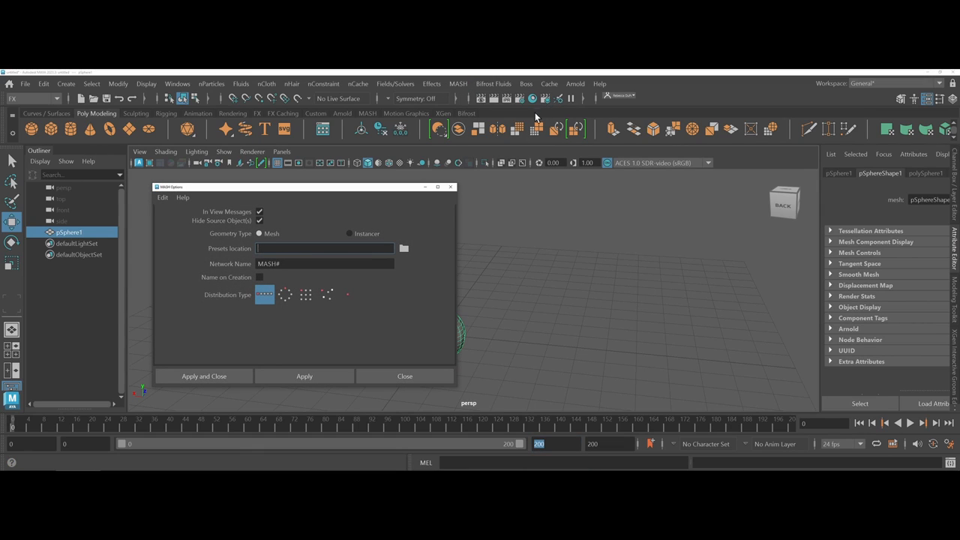
mouse_move(405, 192)
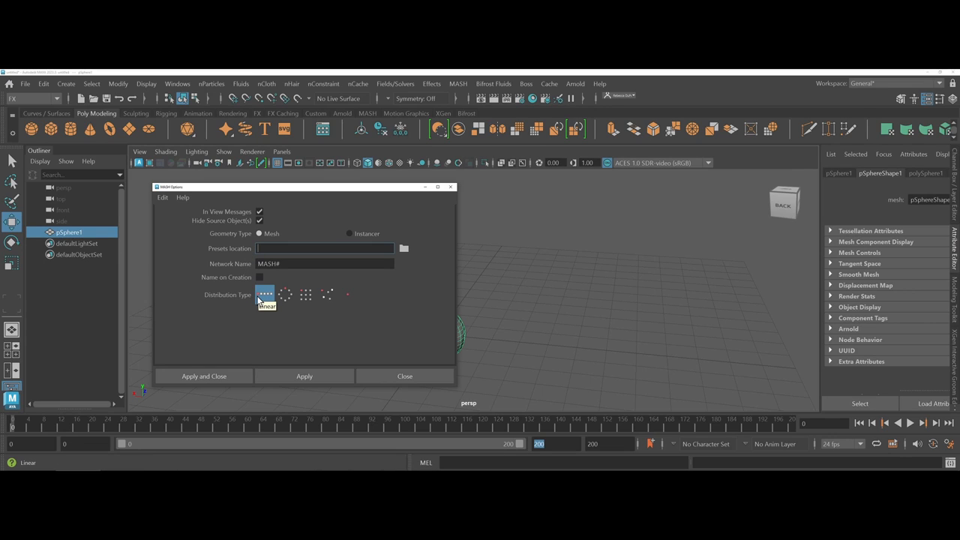
click(285, 294)
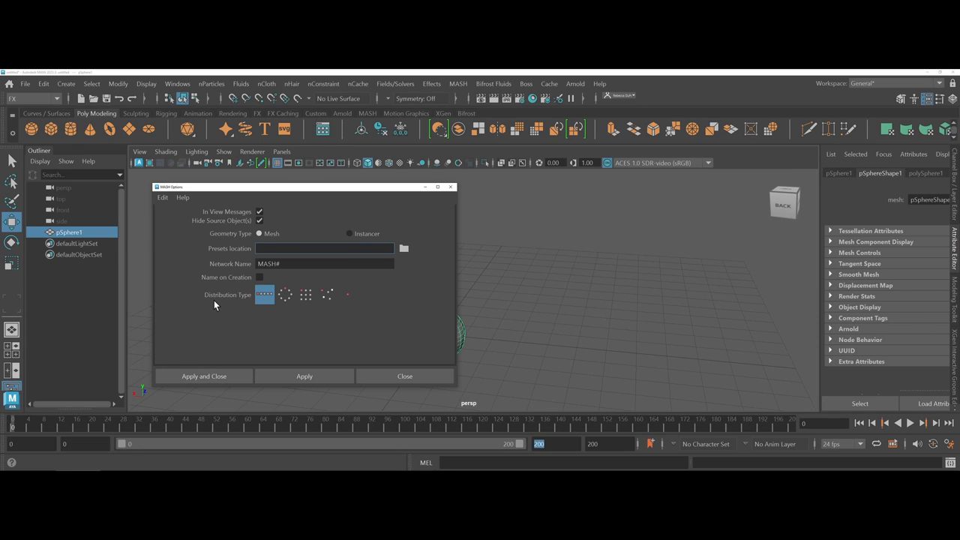
click(322, 249)
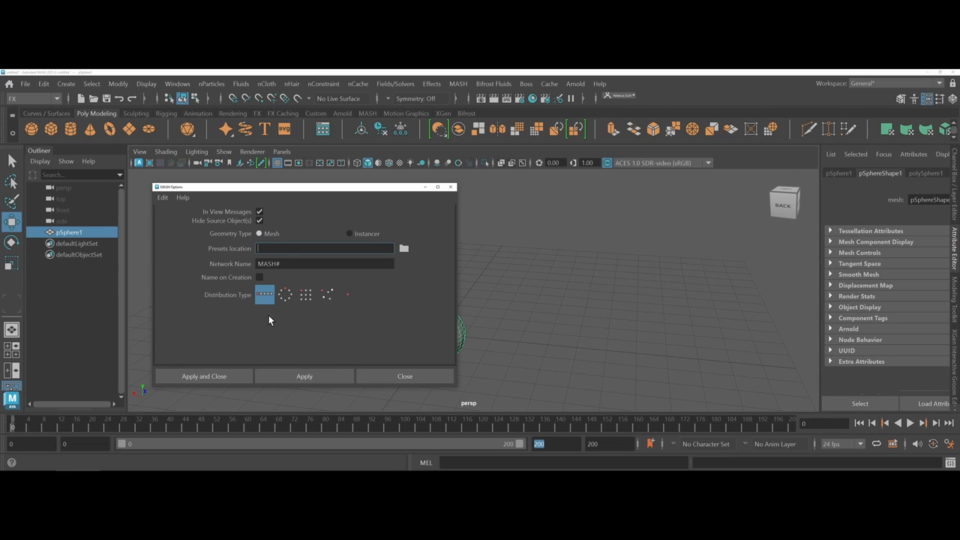
click(303, 376)
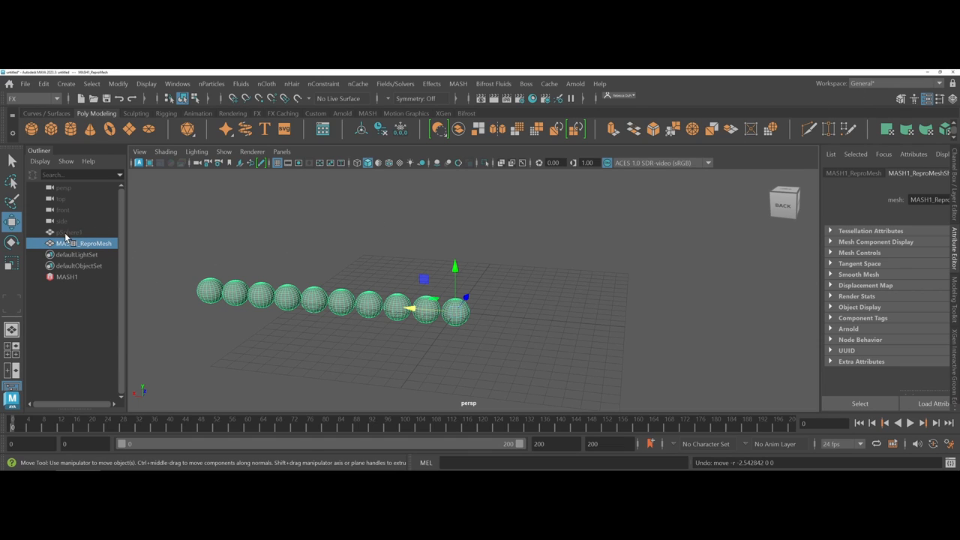
mouse_move(75, 244)
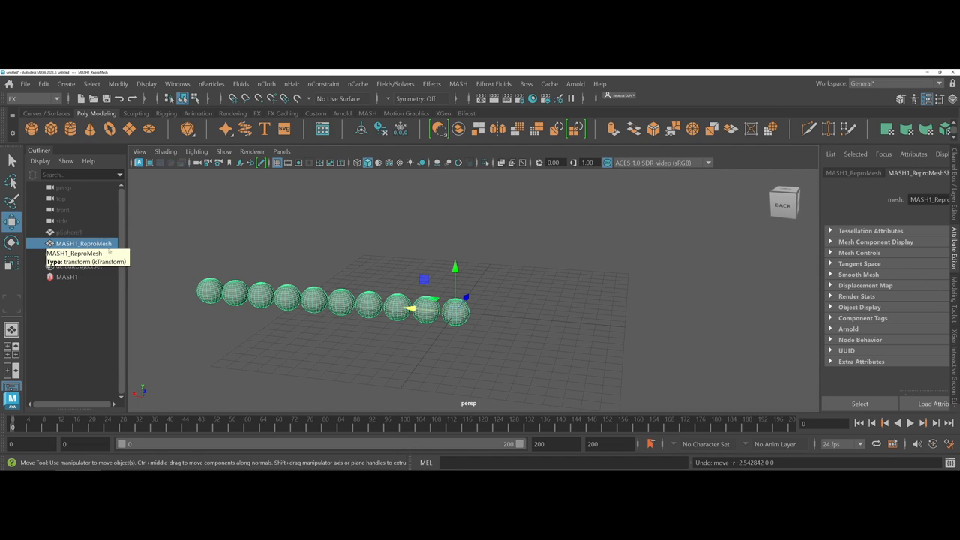
mouse_move(354, 328)
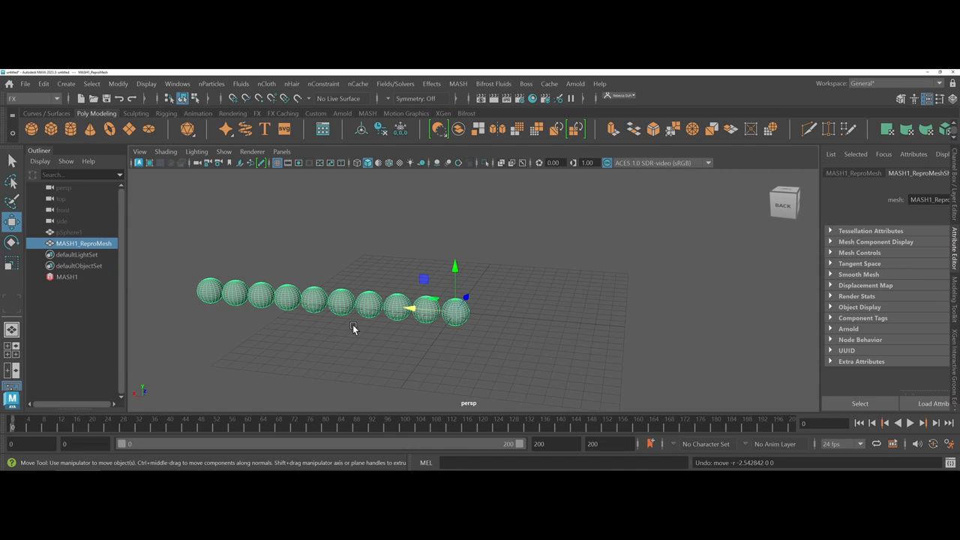
mouse_move(87, 282)
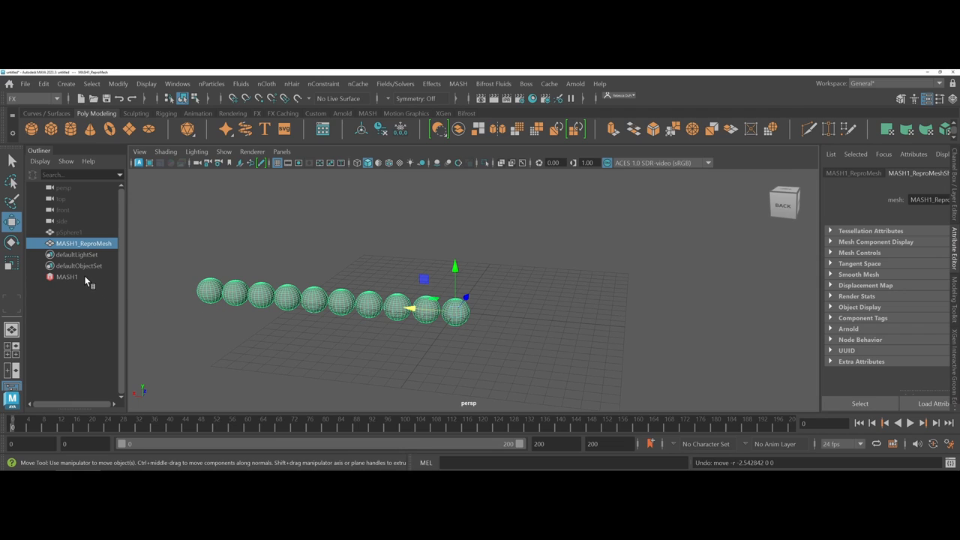
Step: Select the MASH1 network in the Outliner to edit its distribution
click(66, 276)
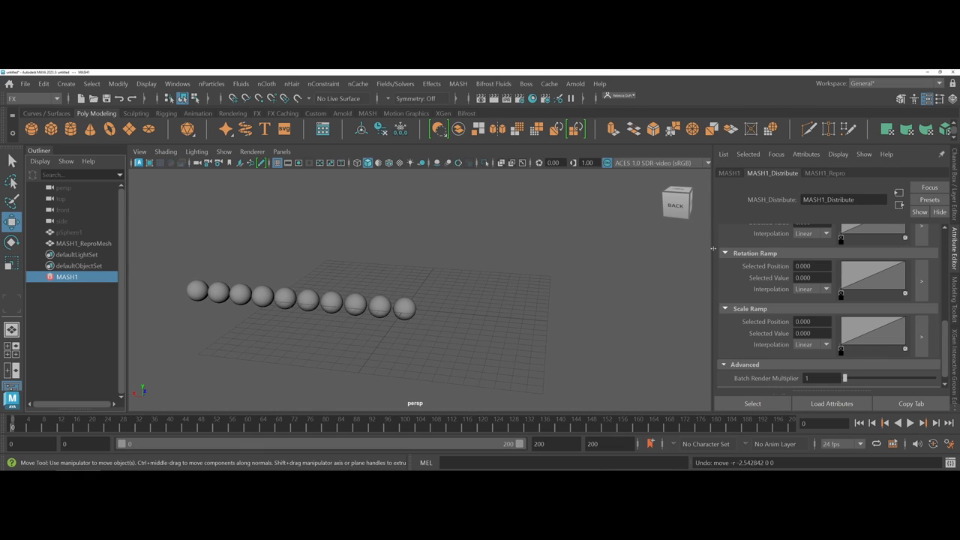
mouse_move(732, 264)
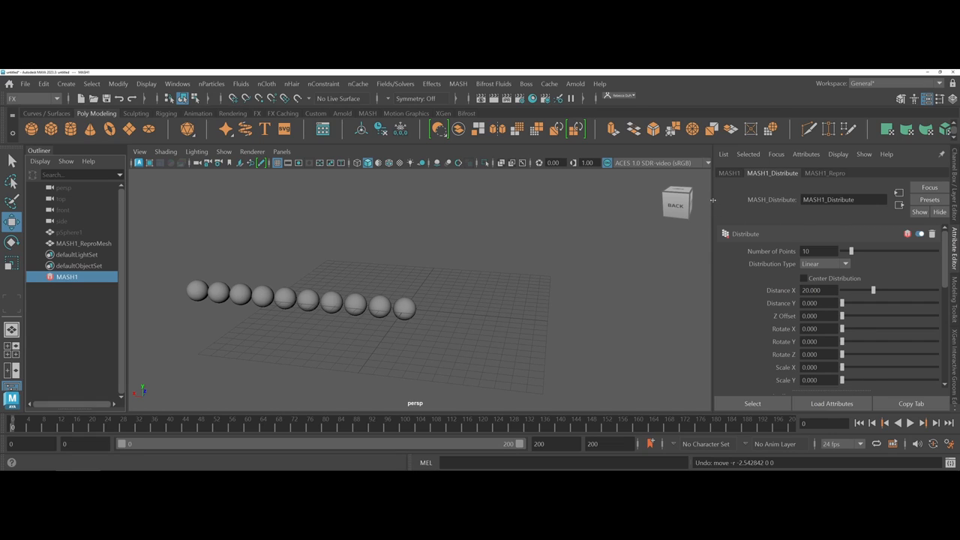
Step: Widen the Attribute Editor to view MASH1_Distribute's ten points, linear type, spacing 20
drag(872, 291, 869, 291)
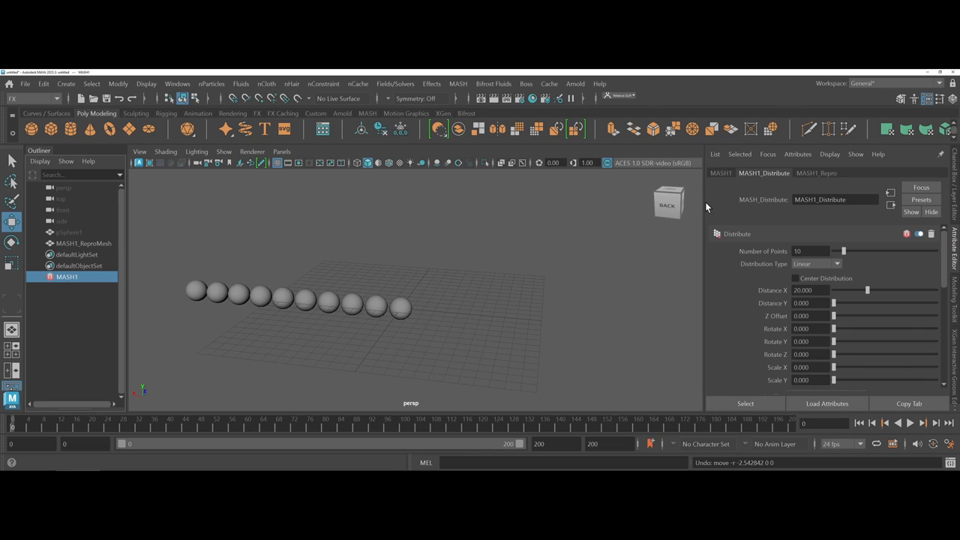
mouse_move(719, 181)
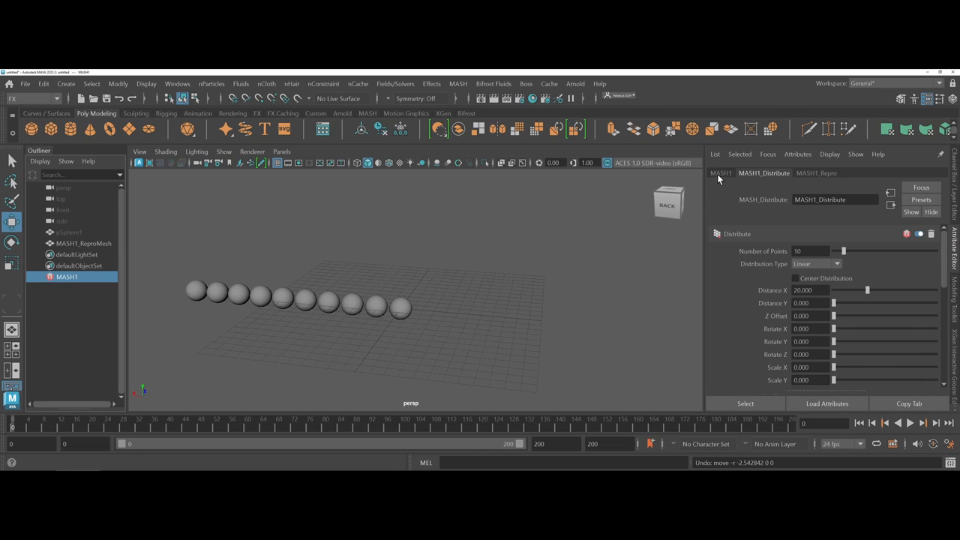
Step: Show the MASH1 network's Add Node palette and read the node tooltips
click(720, 174)
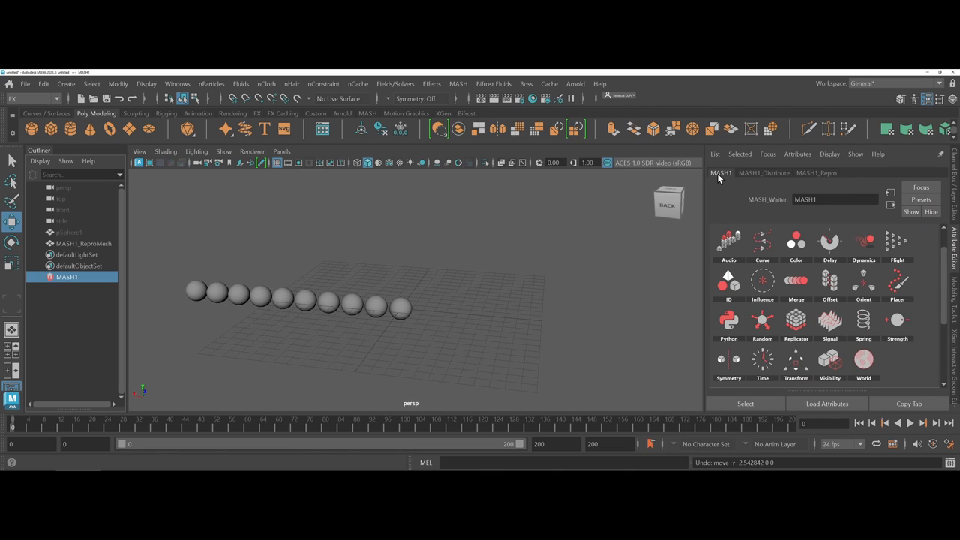
mouse_move(720, 187)
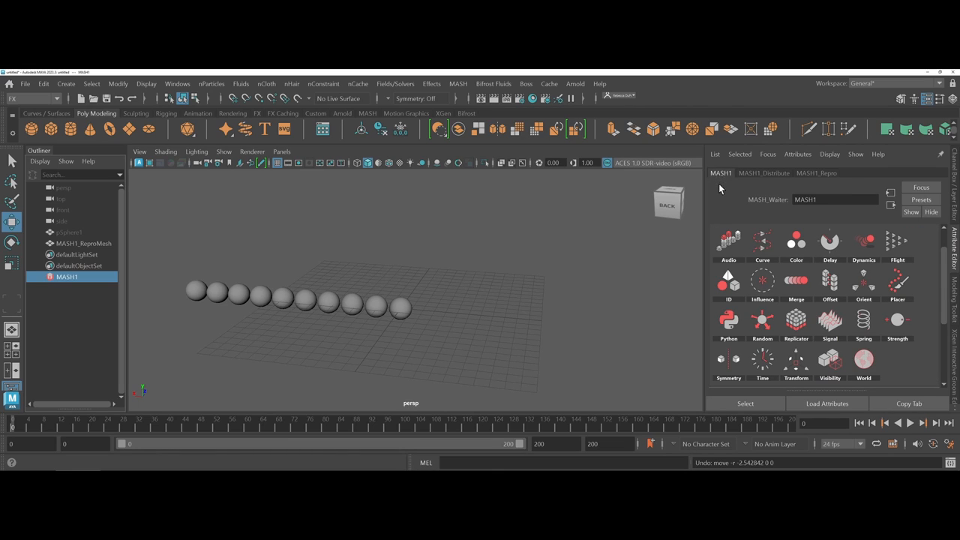
mouse_move(889, 267)
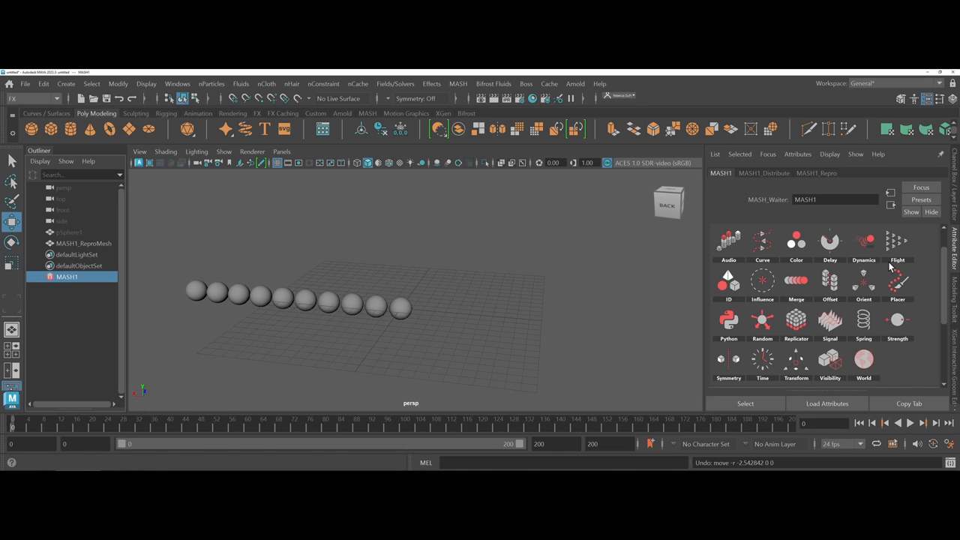
mouse_move(730, 283)
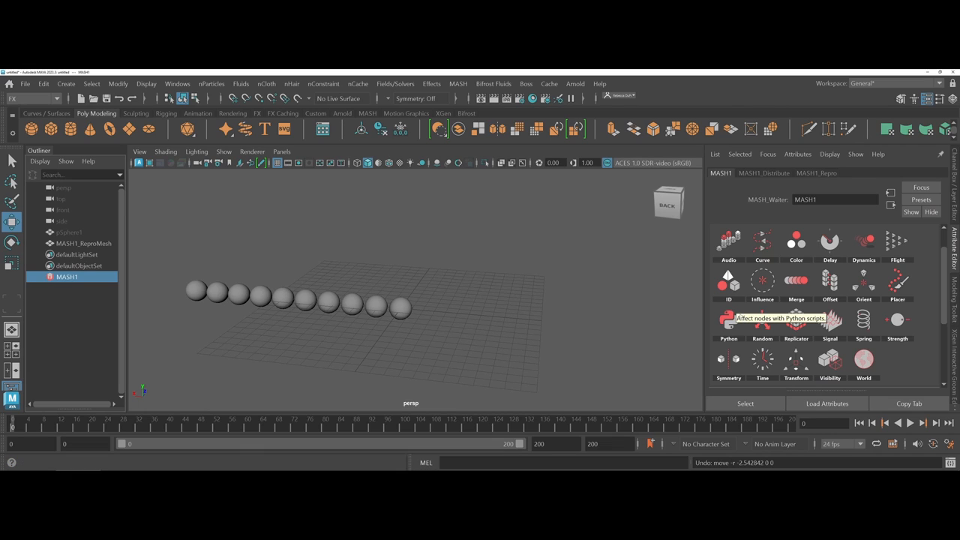
mouse_move(816, 345)
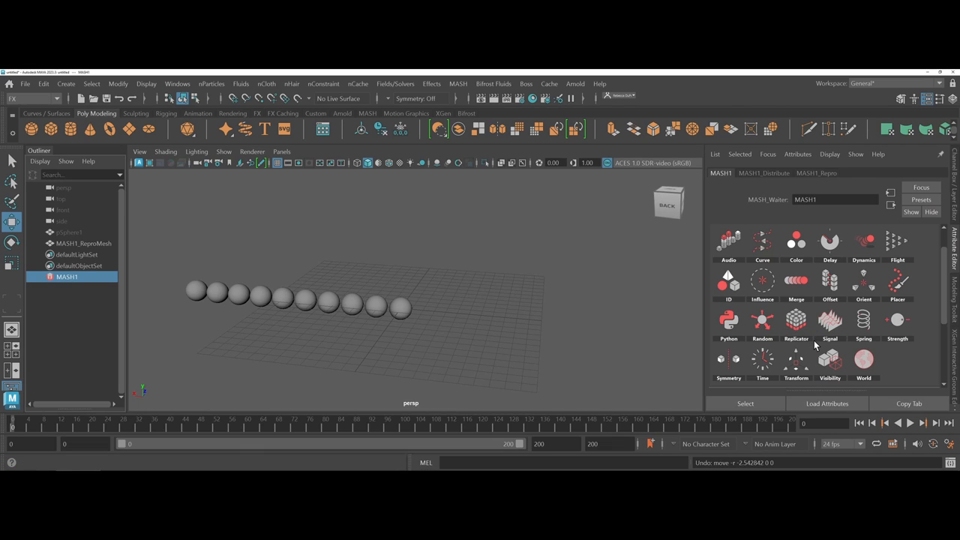
mouse_move(897, 321)
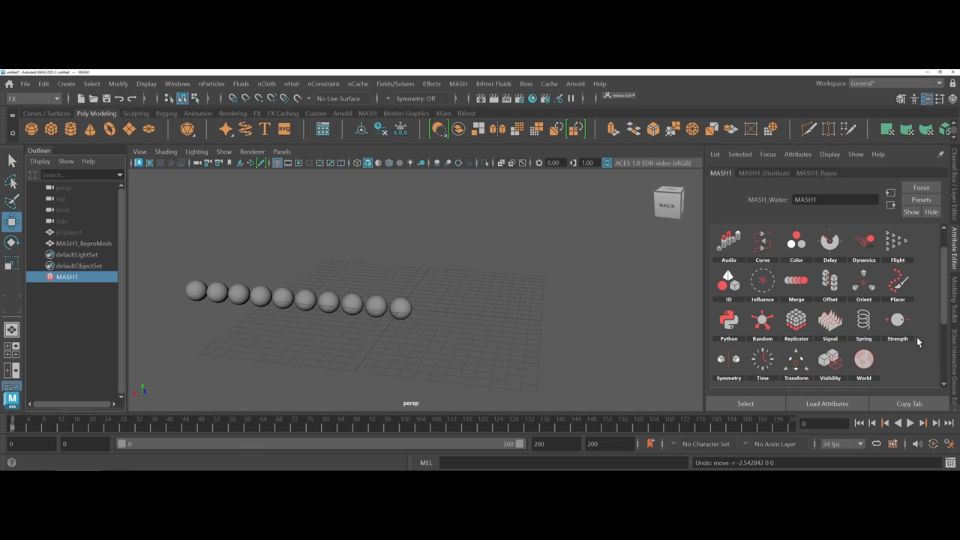
mouse_move(865, 359)
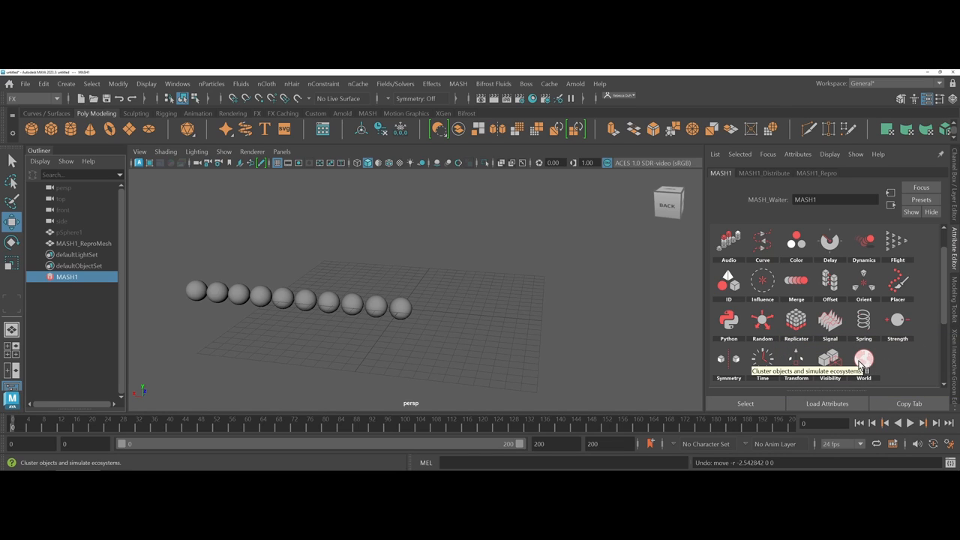
mouse_move(864, 359)
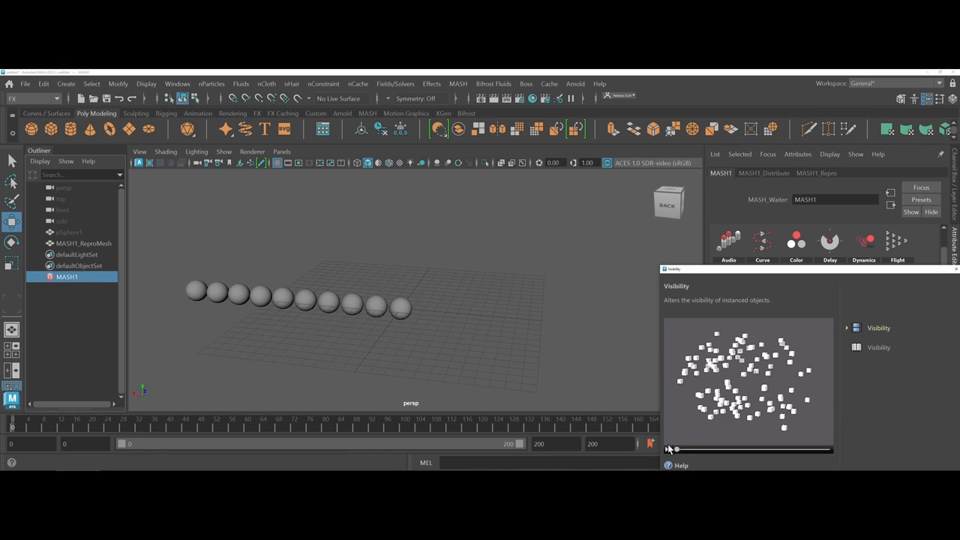
drag(674, 450, 729, 450)
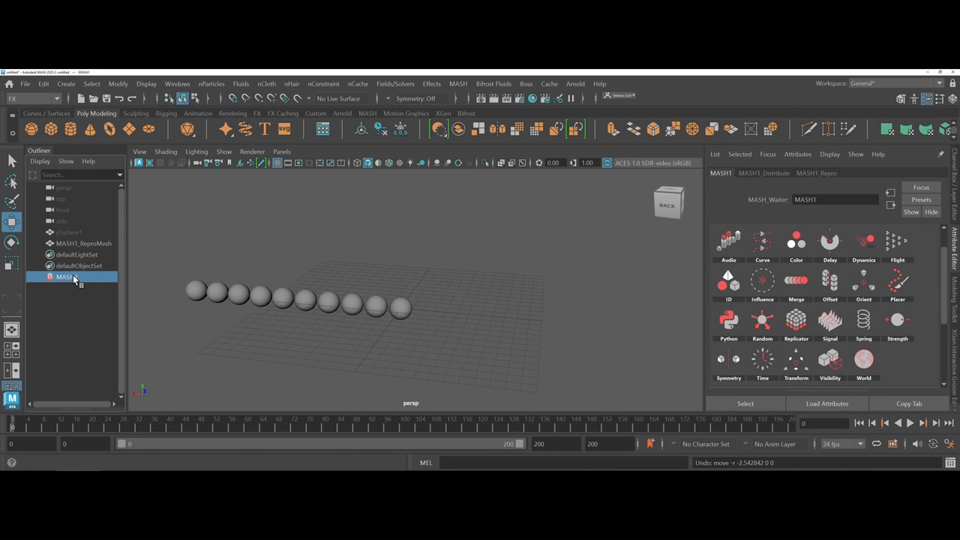
mouse_move(74, 277)
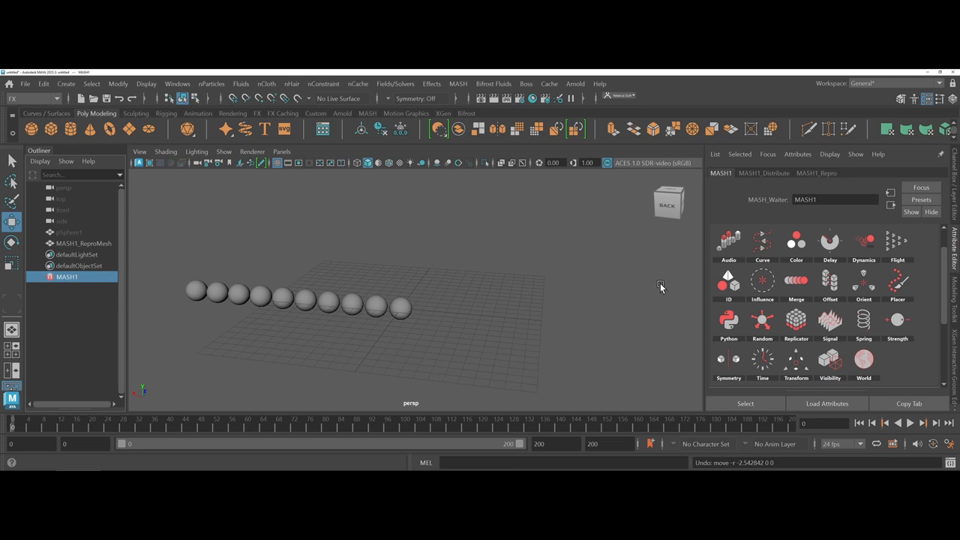
mouse_move(801, 345)
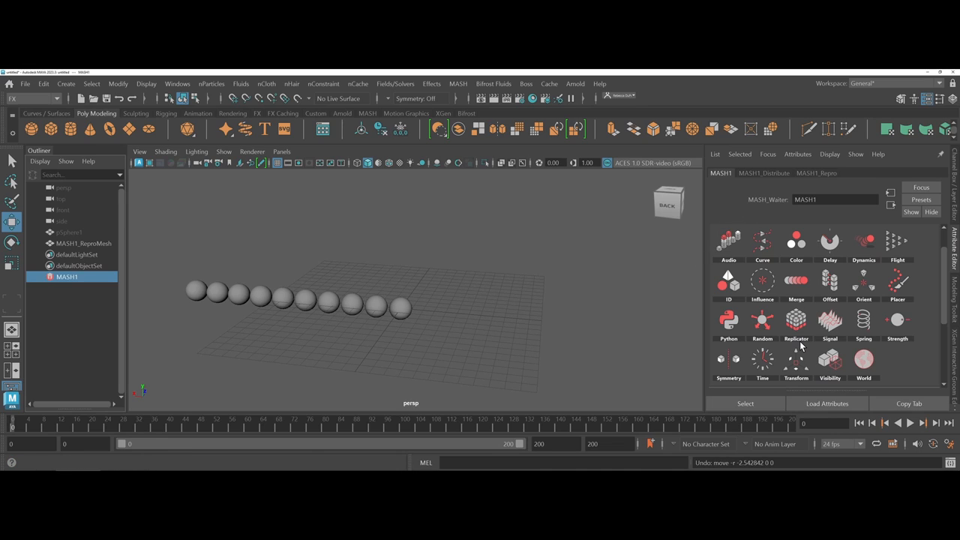
mouse_move(762, 321)
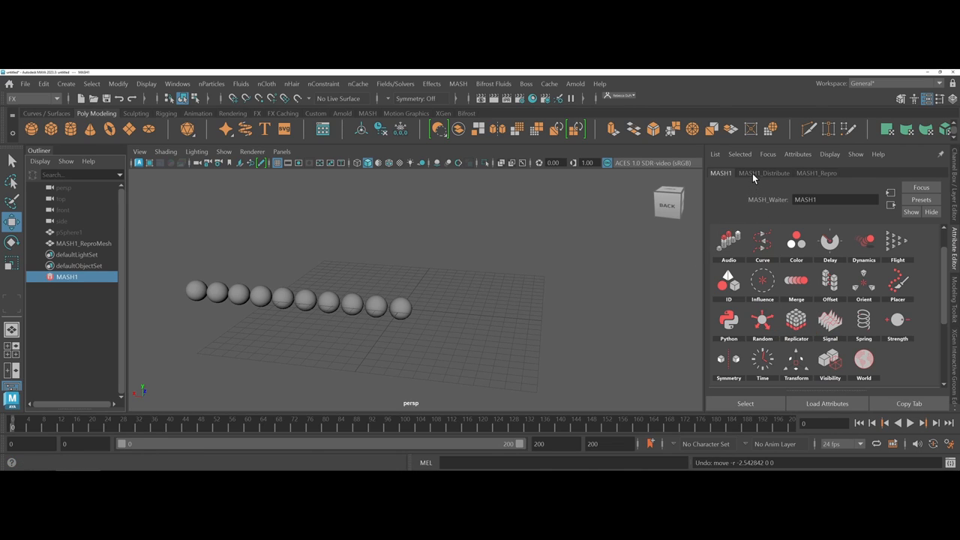
Step: Return to the MASH1_Distribute settings showing 10 points in Linear distribution
click(763, 174)
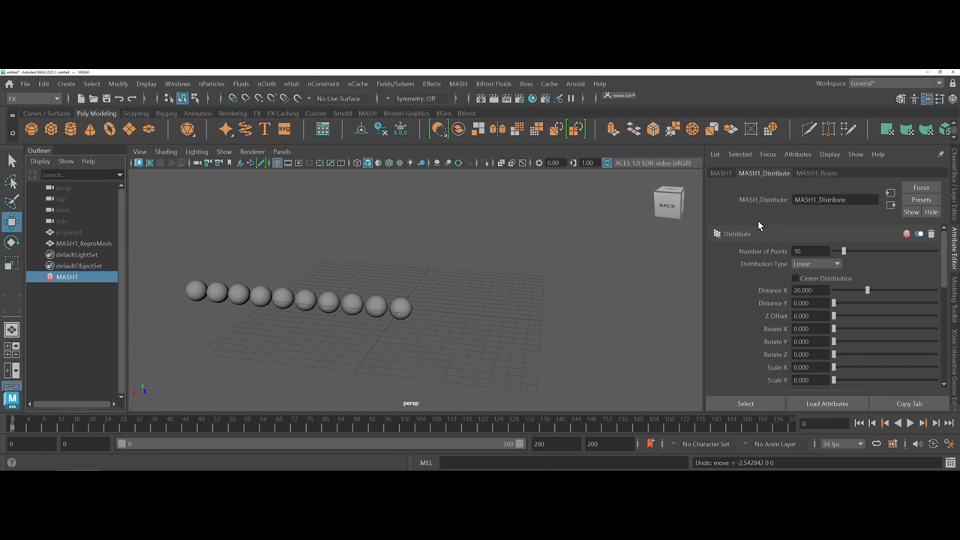
mouse_move(744, 222)
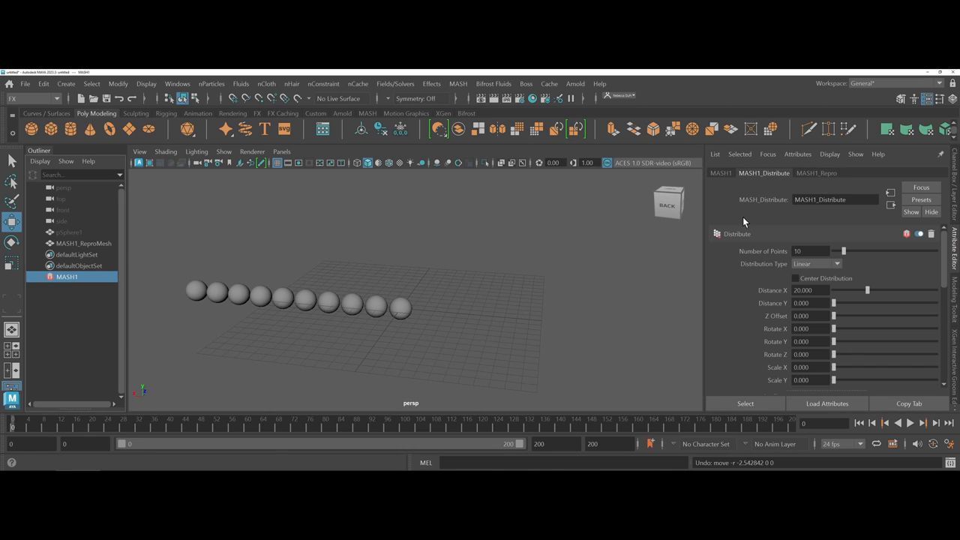
mouse_move(753, 267)
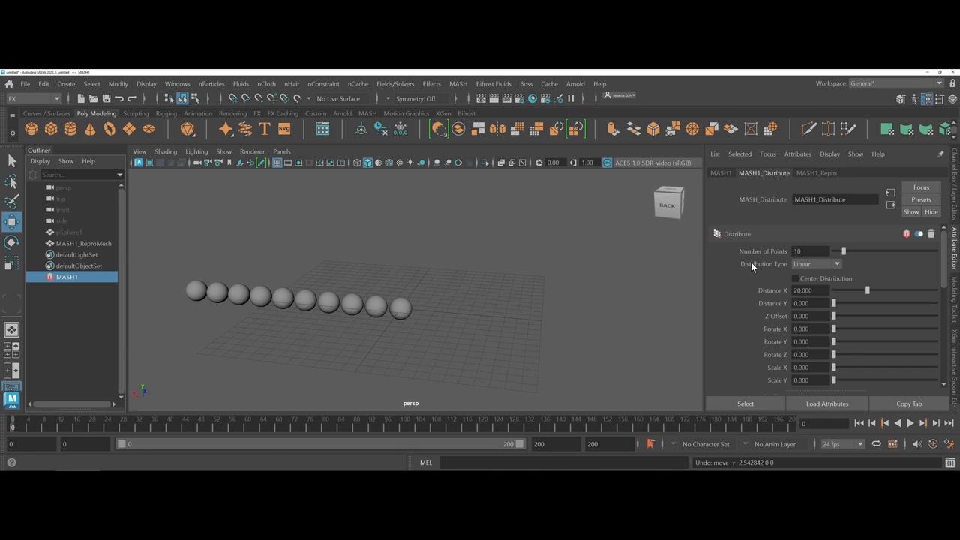
mouse_move(762, 273)
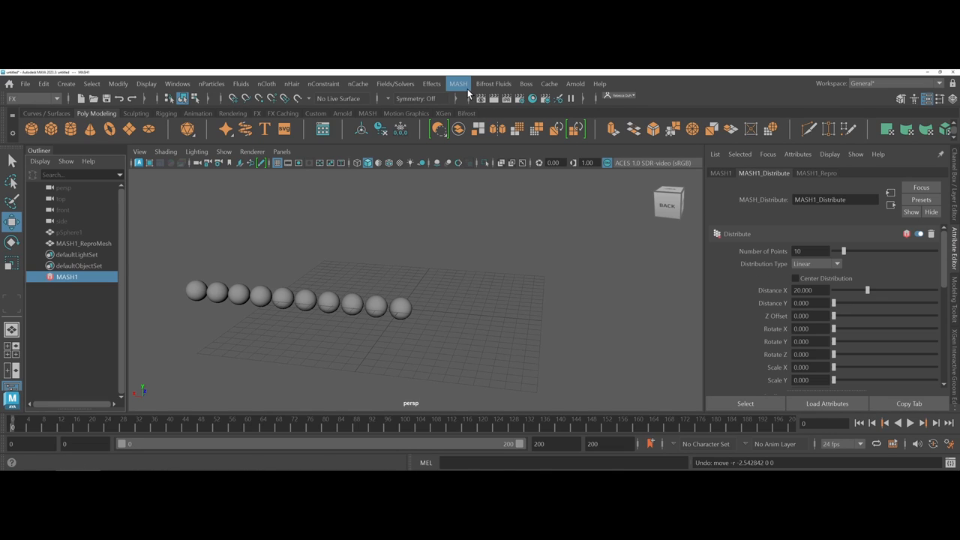
Step: Bring up the MASH Editor and move and resize its window clear of the spheres
click(458, 84)
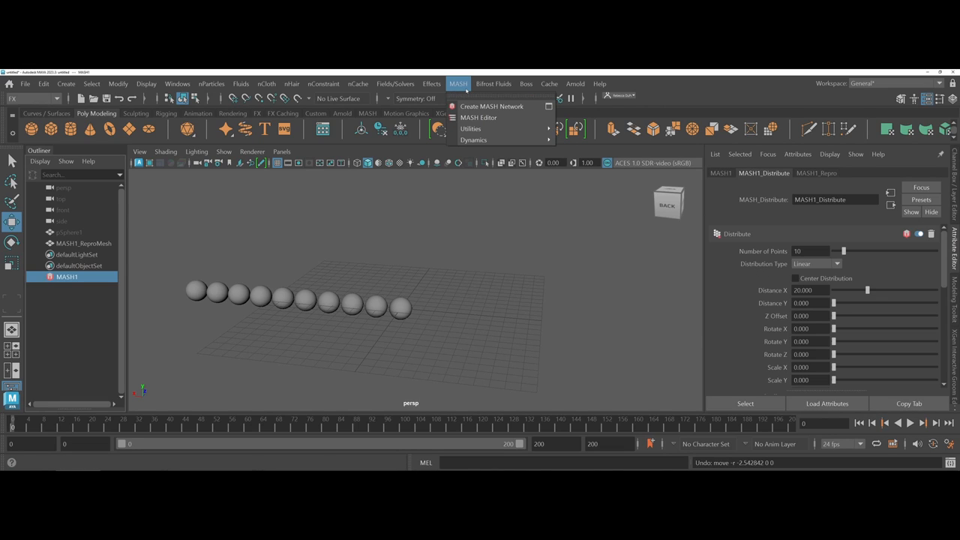
click(478, 117)
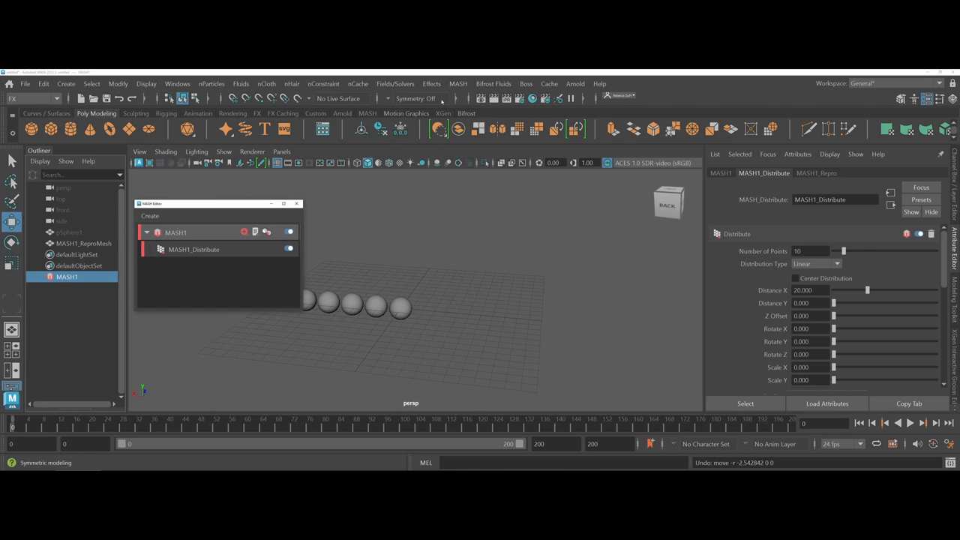
drag(218, 204, 564, 199)
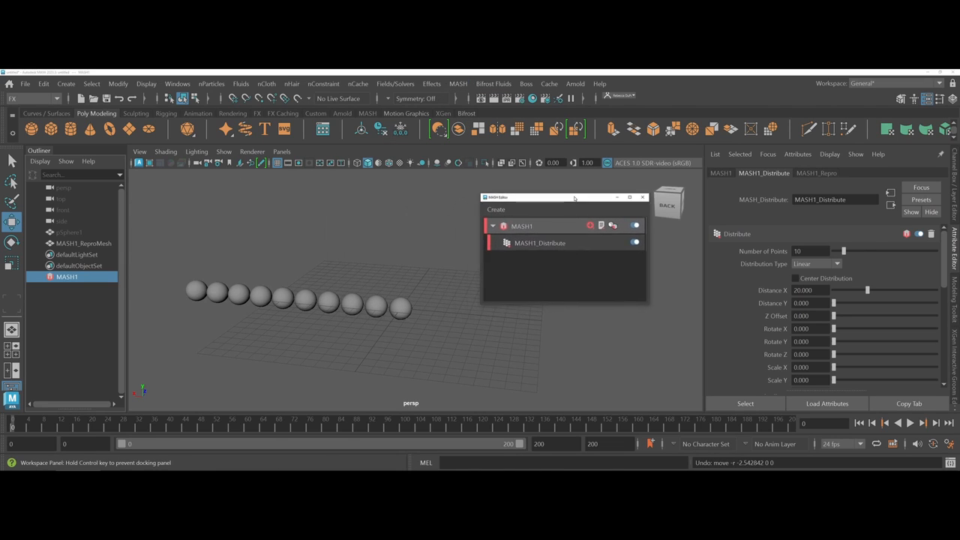
drag(573, 198, 597, 180)
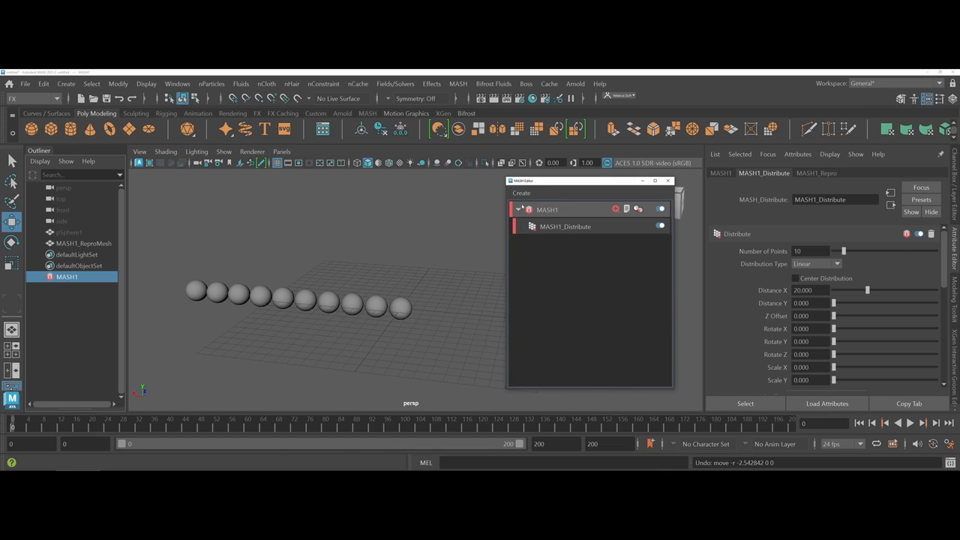
mouse_move(541, 231)
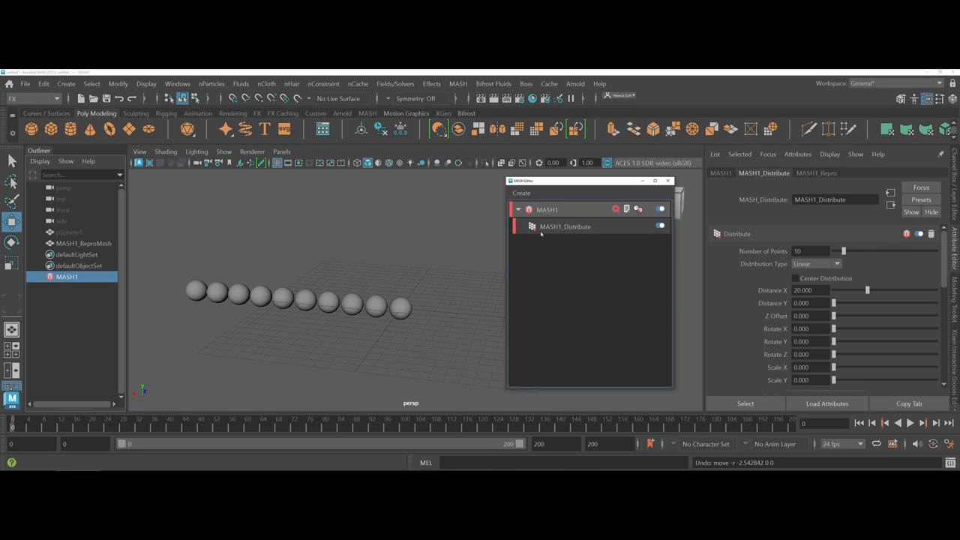
mouse_move(543, 213)
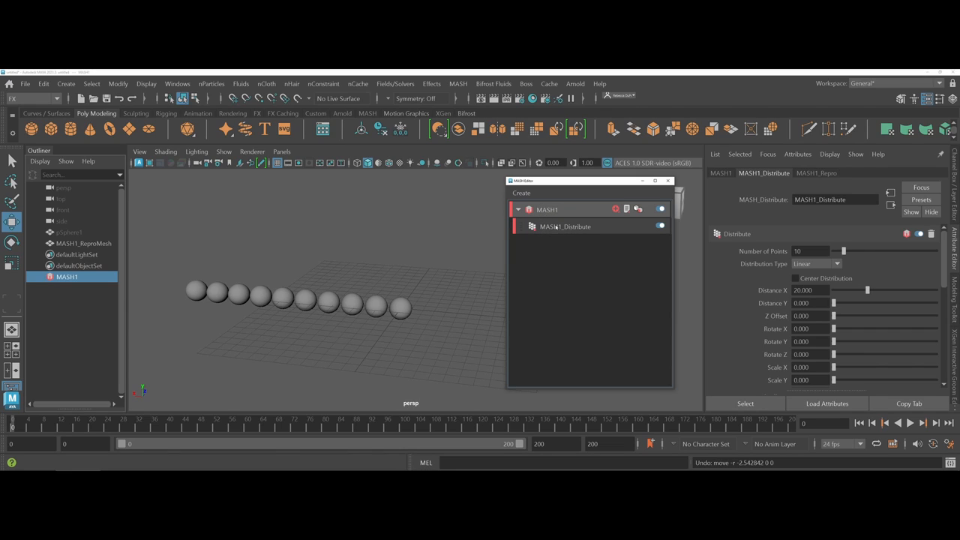
Step: Select the MASH1_Distribute node in the MASH Editor and show the MASH1 network settings
click(660, 227)
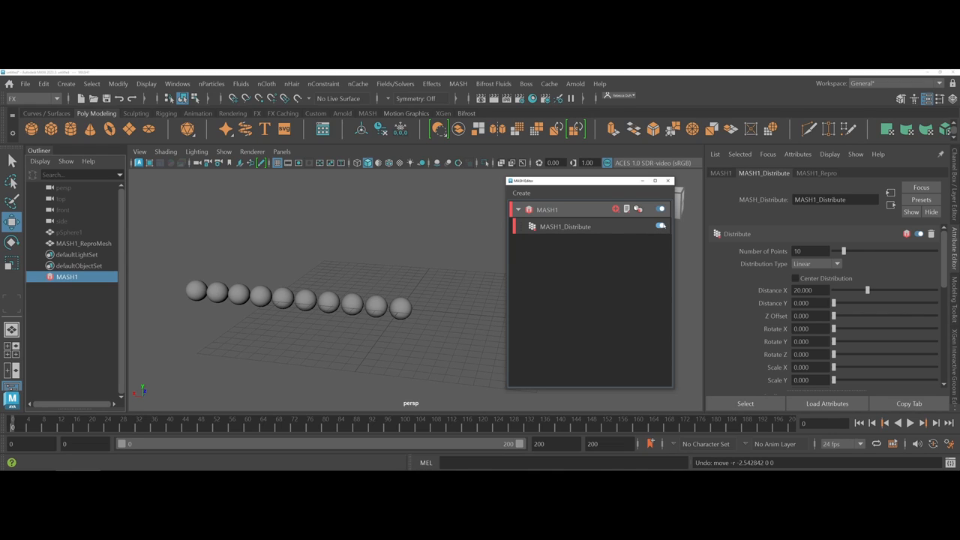
click(564, 227)
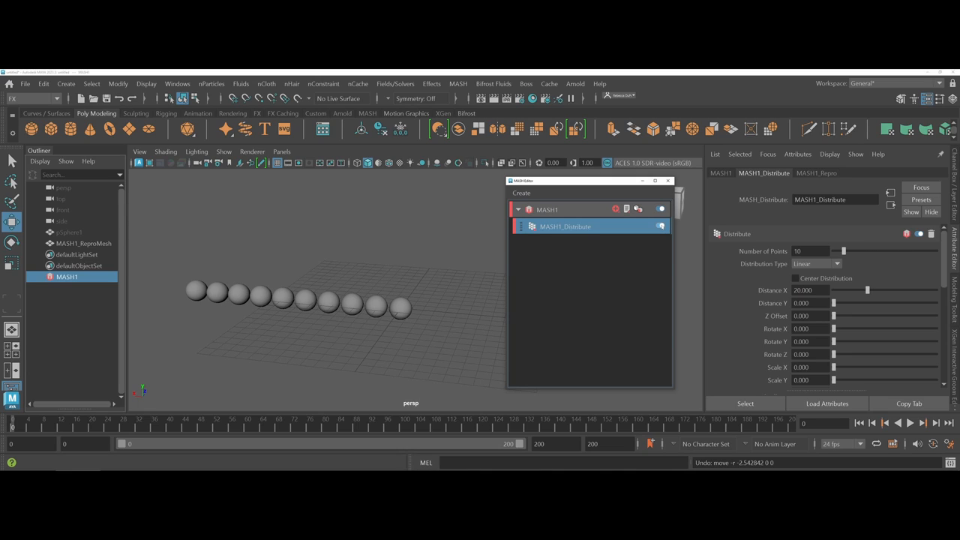
click(661, 225)
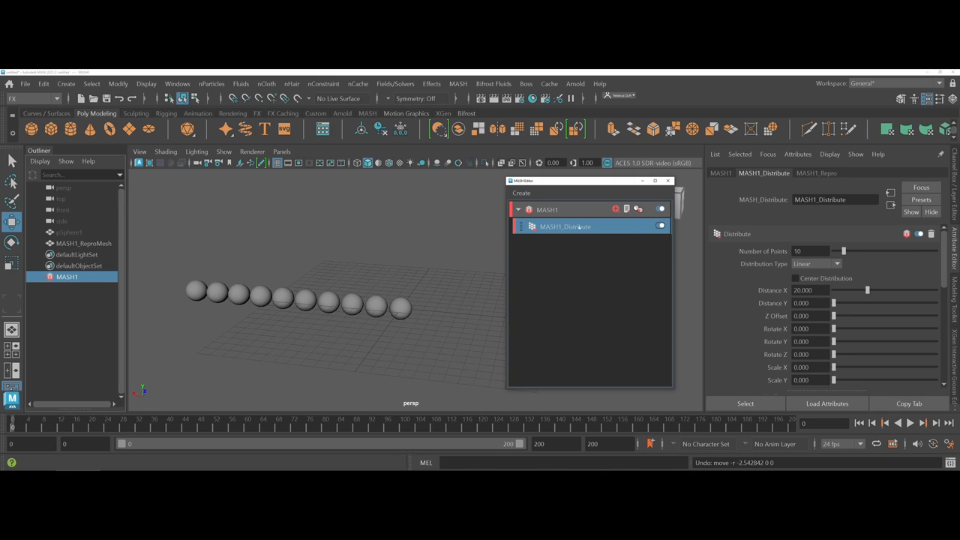
mouse_move(732, 176)
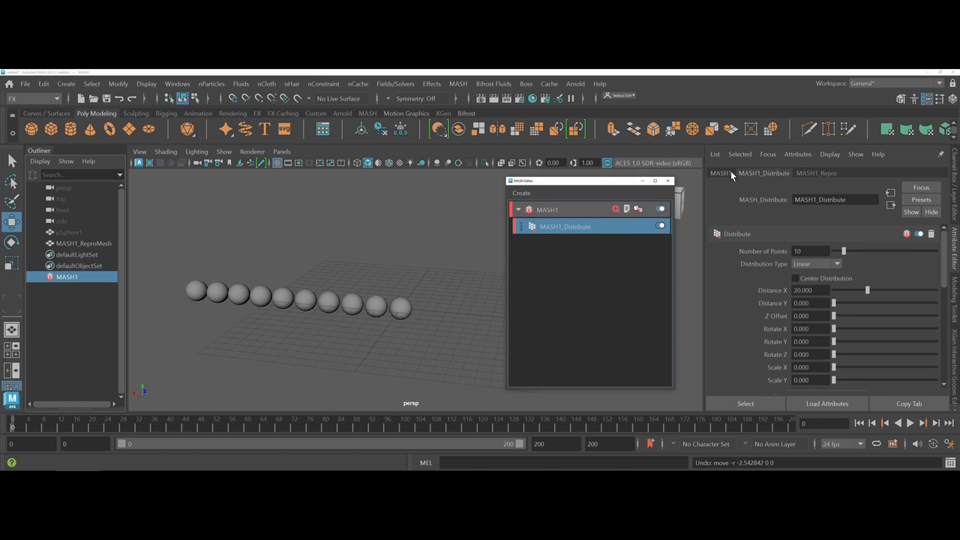
click(721, 174)
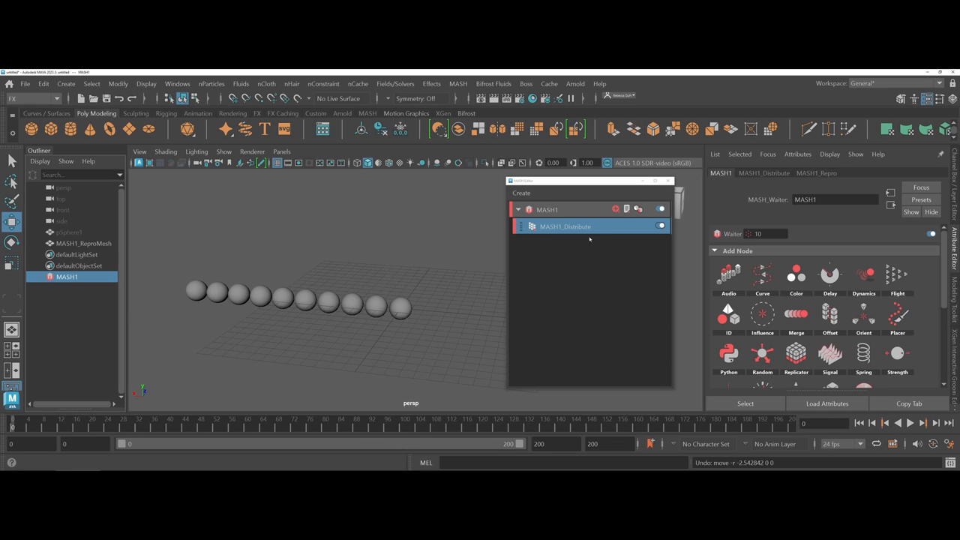
mouse_move(574, 234)
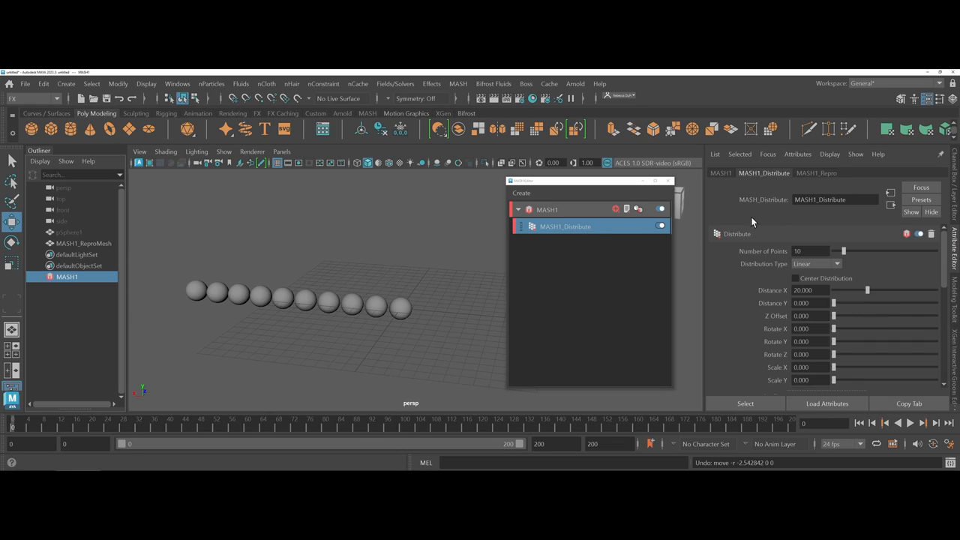
mouse_move(753, 239)
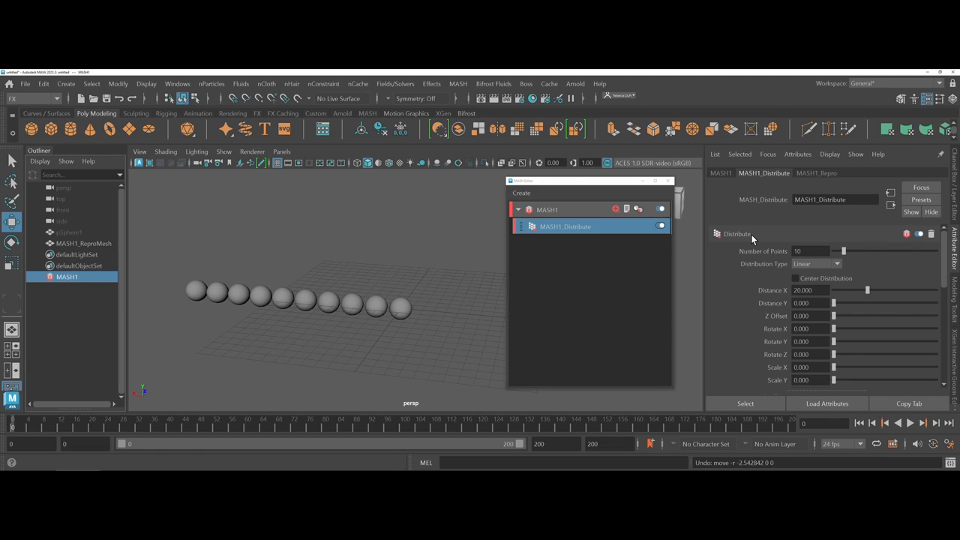
mouse_move(760, 255)
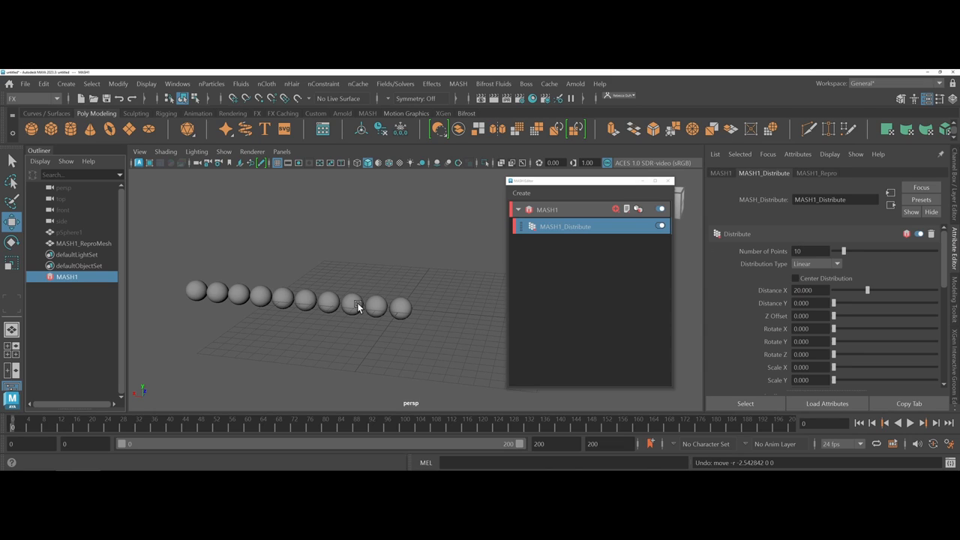
mouse_move(846, 258)
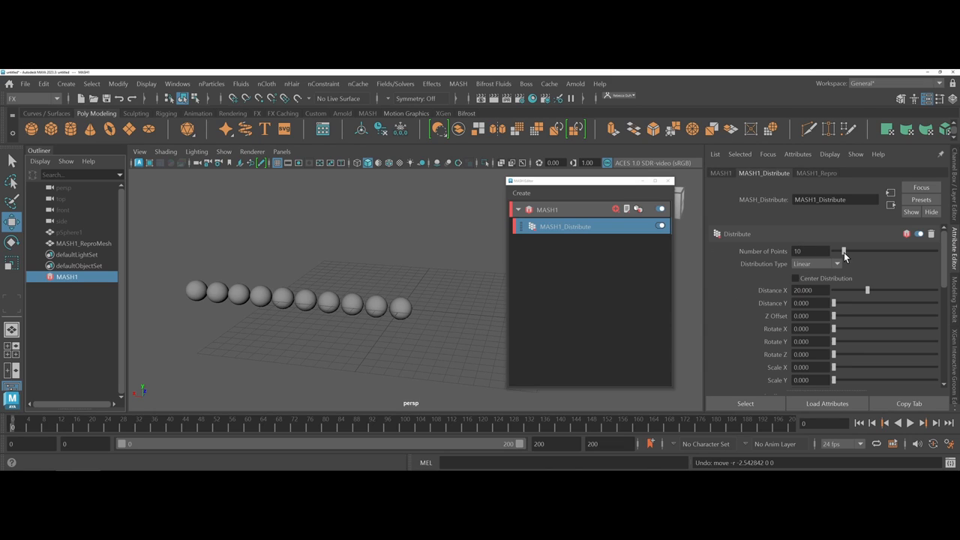
drag(843, 252, 897, 252)
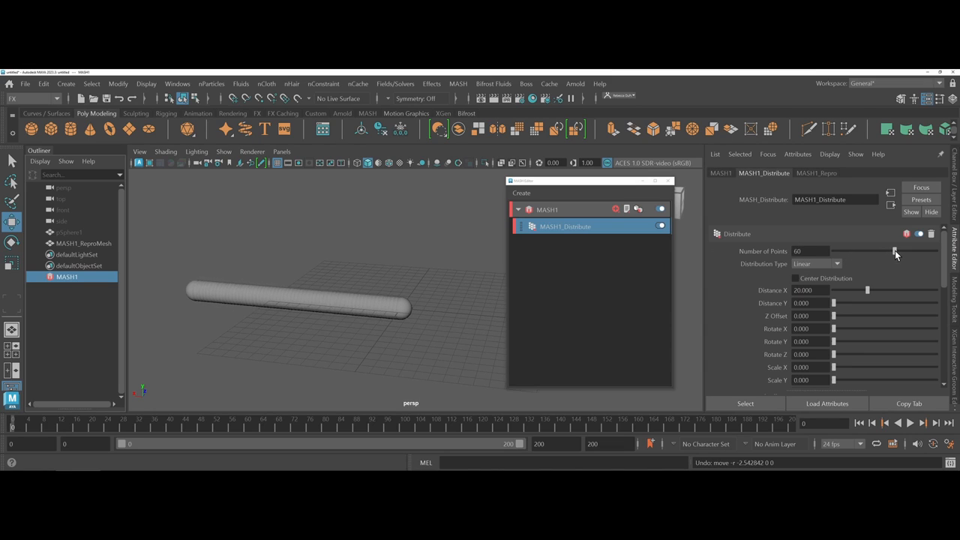
drag(894, 252, 834, 252)
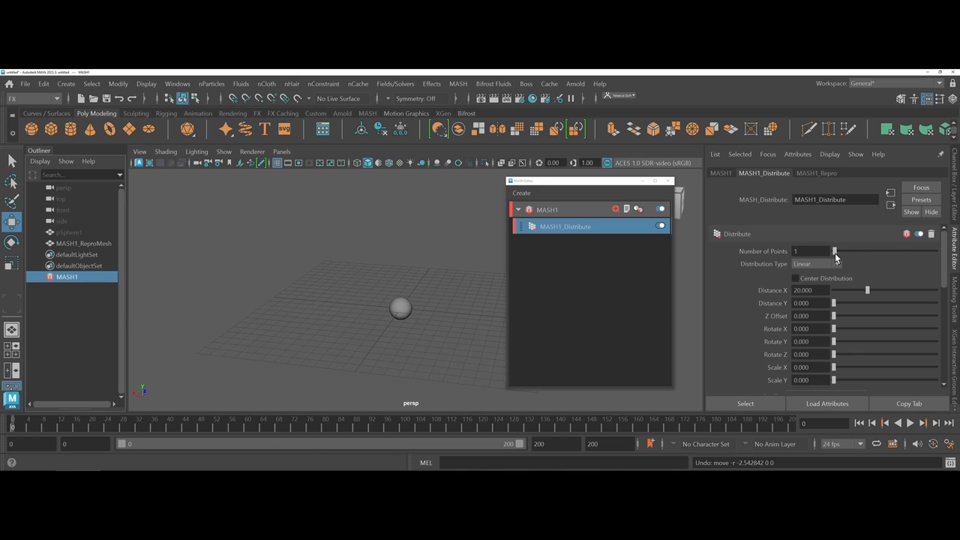
drag(834, 252, 842, 252)
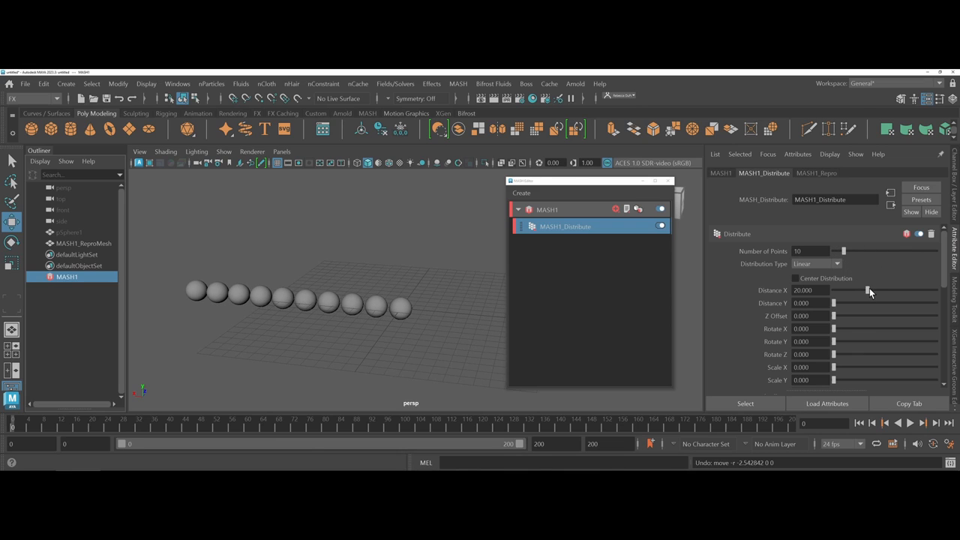
drag(868, 291, 855, 291)
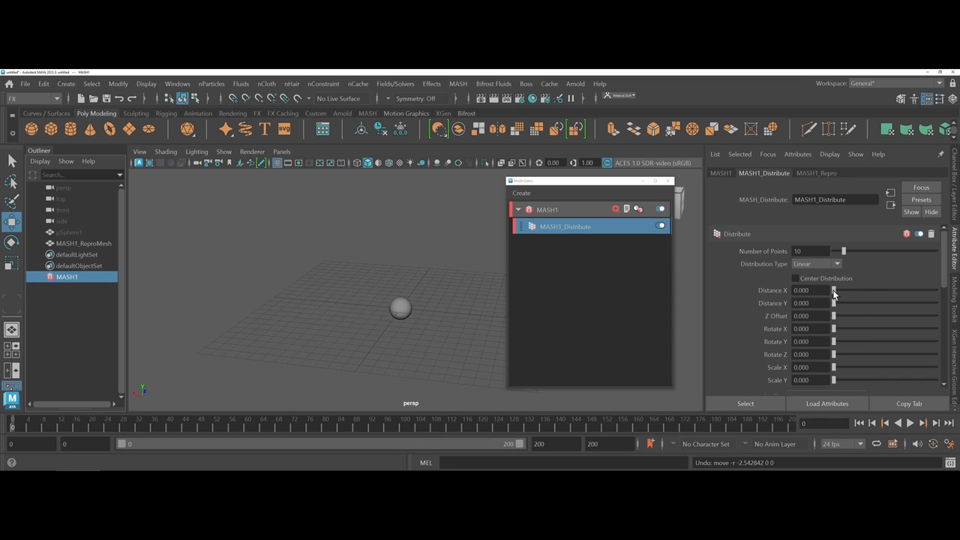
drag(833, 291, 834, 291)
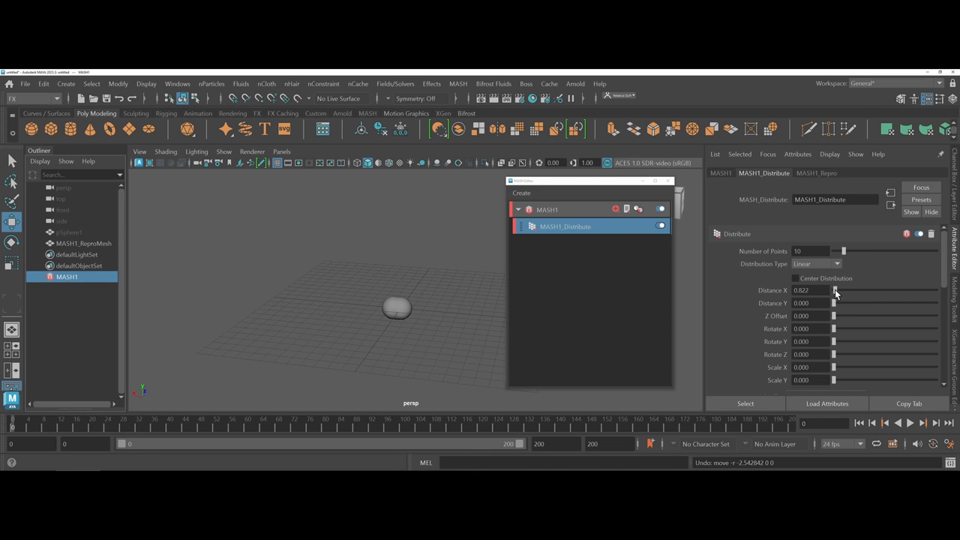
drag(835, 291, 867, 291)
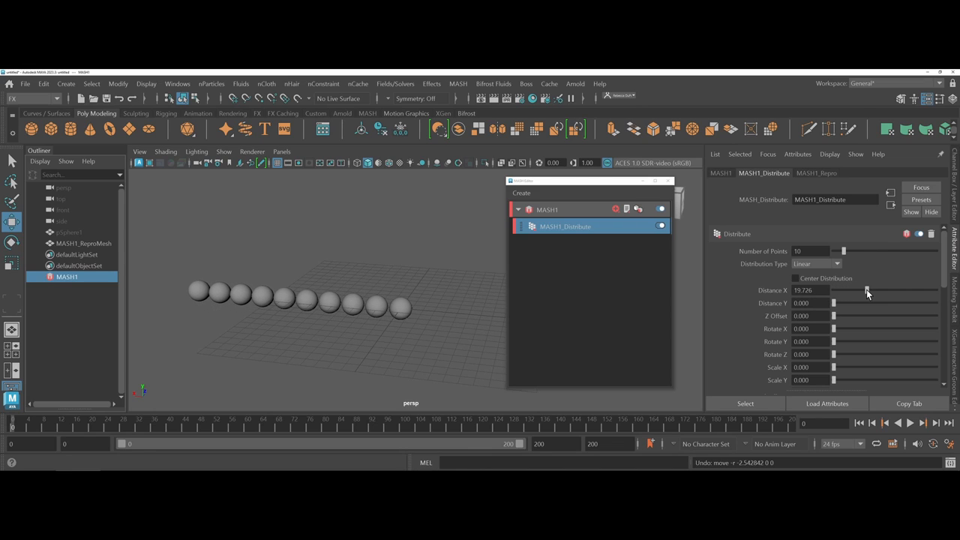
mouse_move(840, 270)
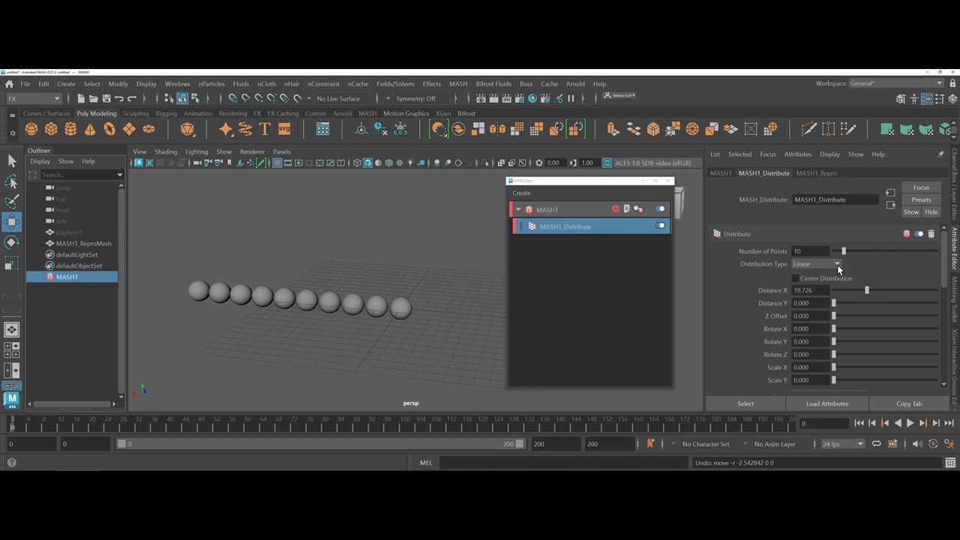
mouse_move(837, 270)
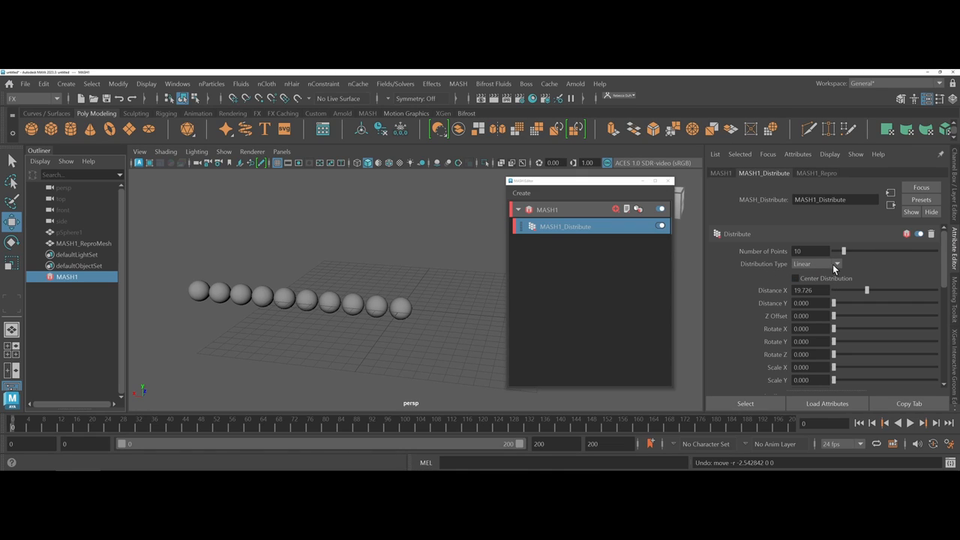
mouse_move(823, 267)
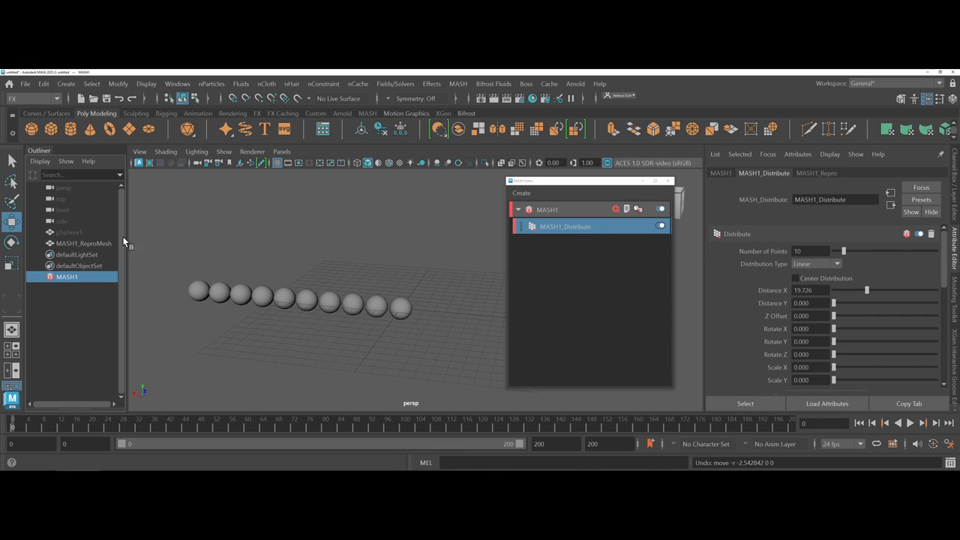
mouse_move(78, 247)
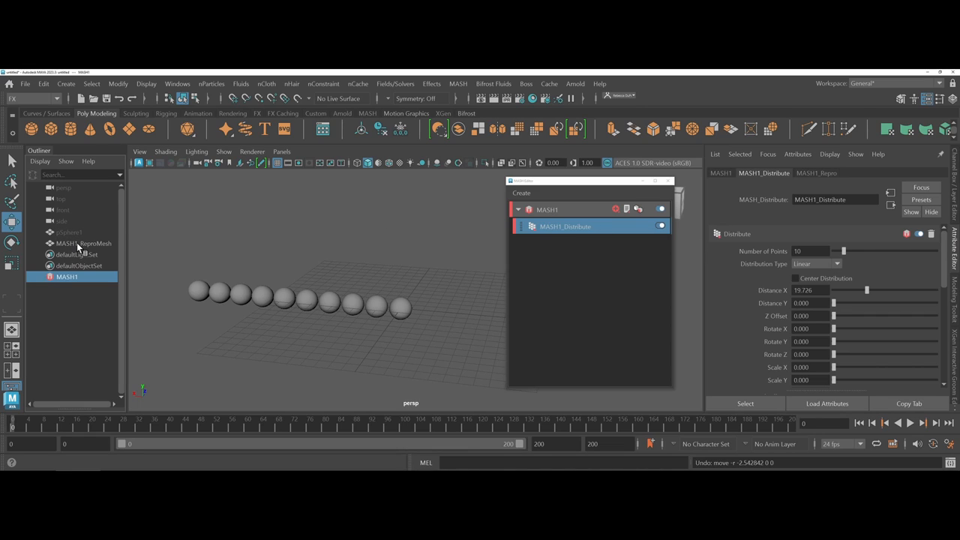
mouse_move(837, 267)
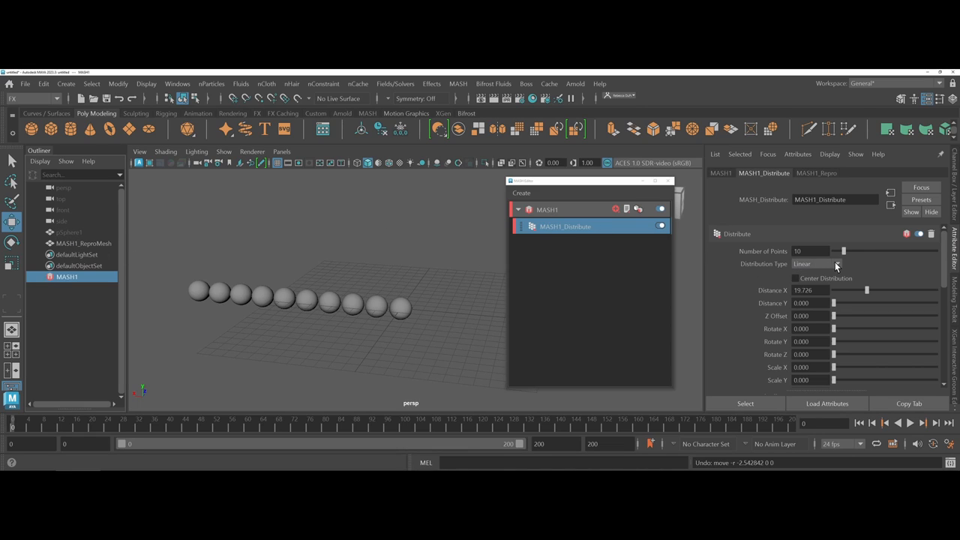
Step: Switch the distribution to Radial and adjust the ring radius smaller then slightly wider
click(816, 264)
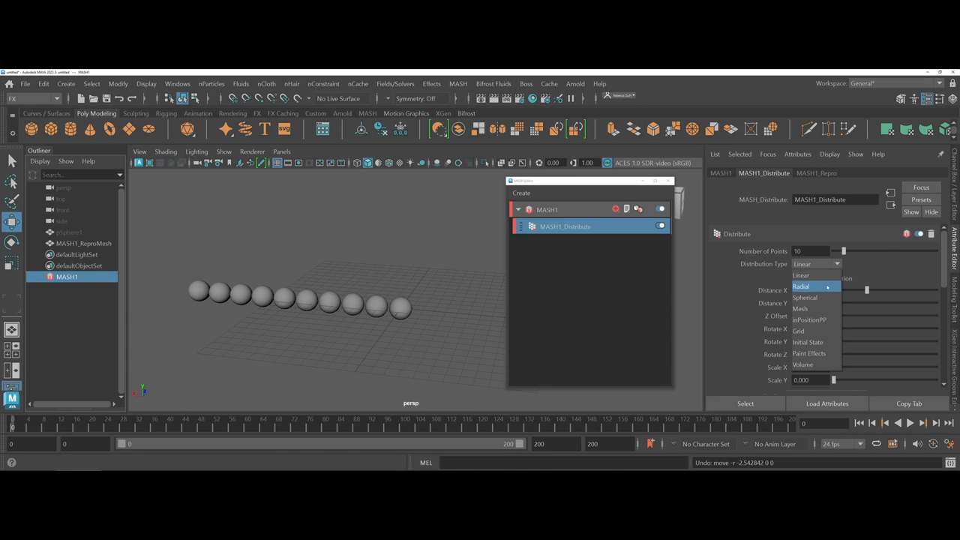
click(801, 287)
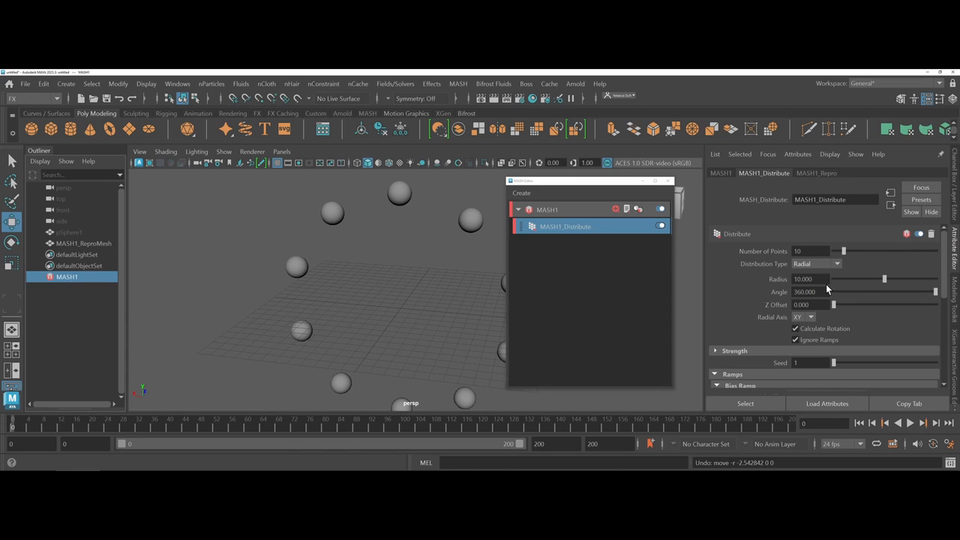
drag(883, 279, 858, 279)
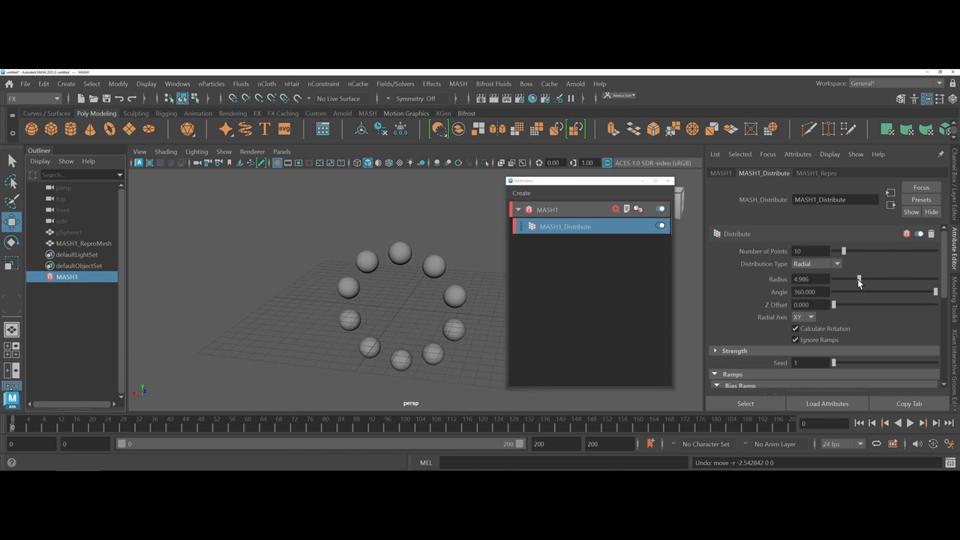
drag(858, 279, 852, 279)
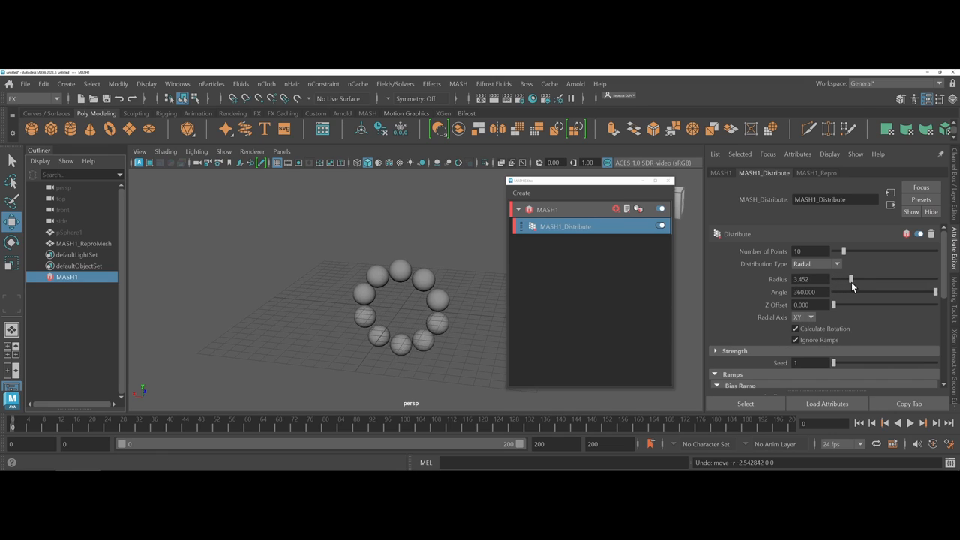
drag(850, 279, 858, 279)
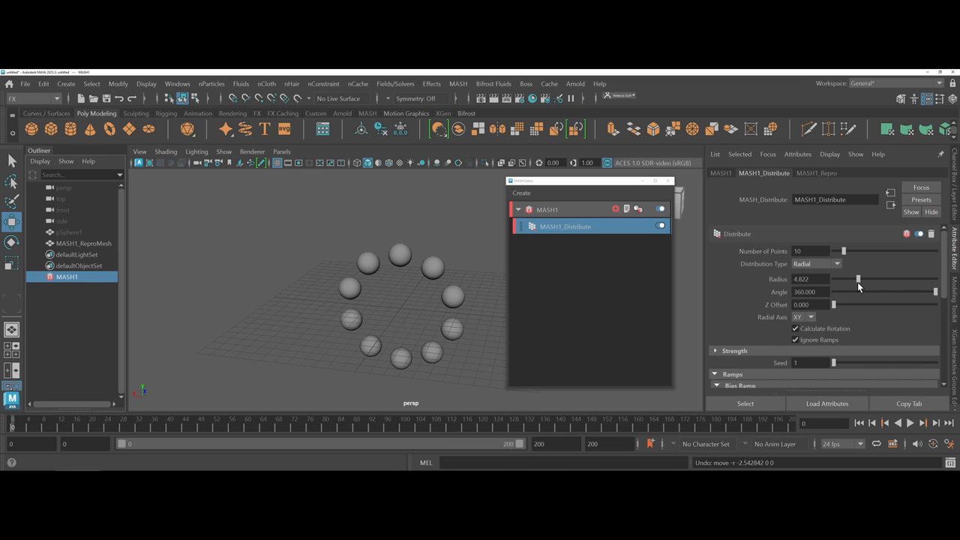
Step: Switch to Spherical distribution, vary its radius and point count, bringing the count back down
click(816, 264)
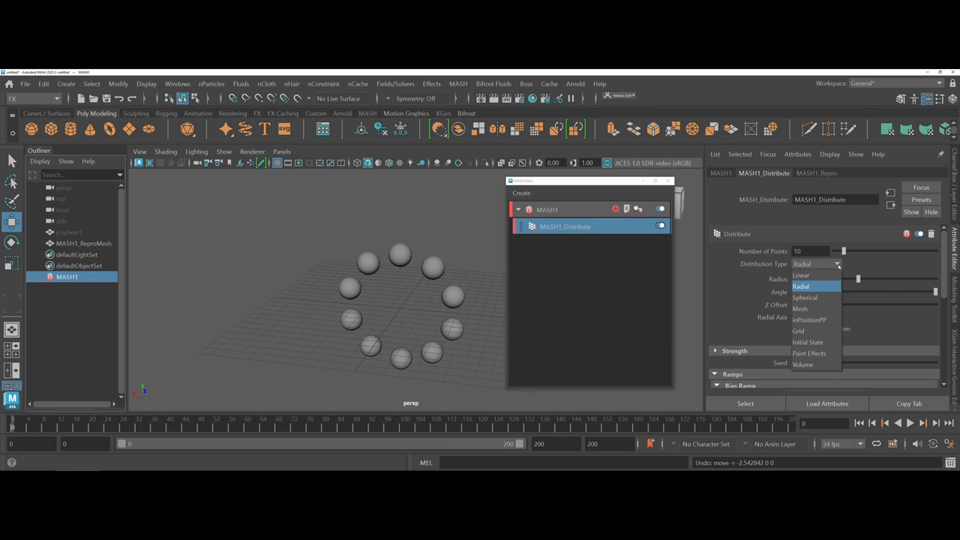
click(805, 298)
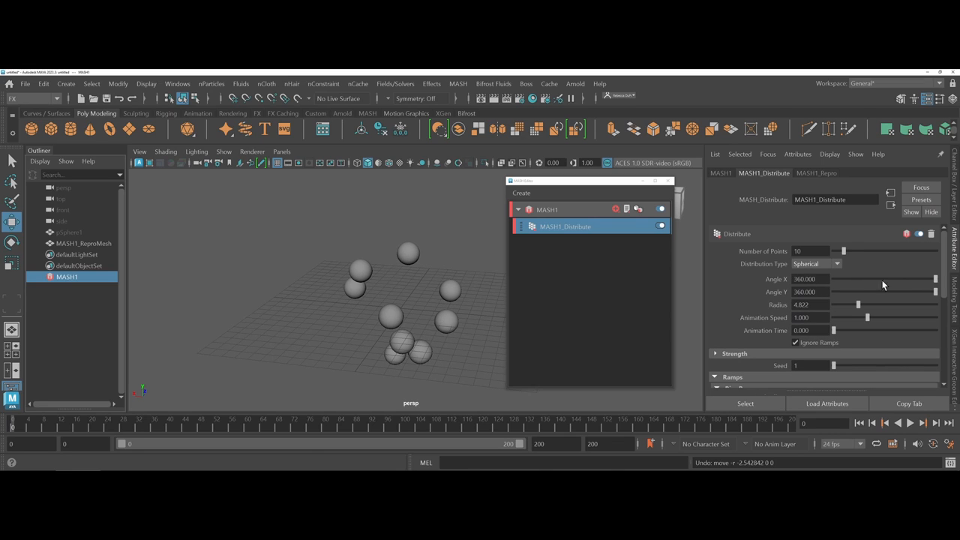
drag(879, 305, 844, 304)
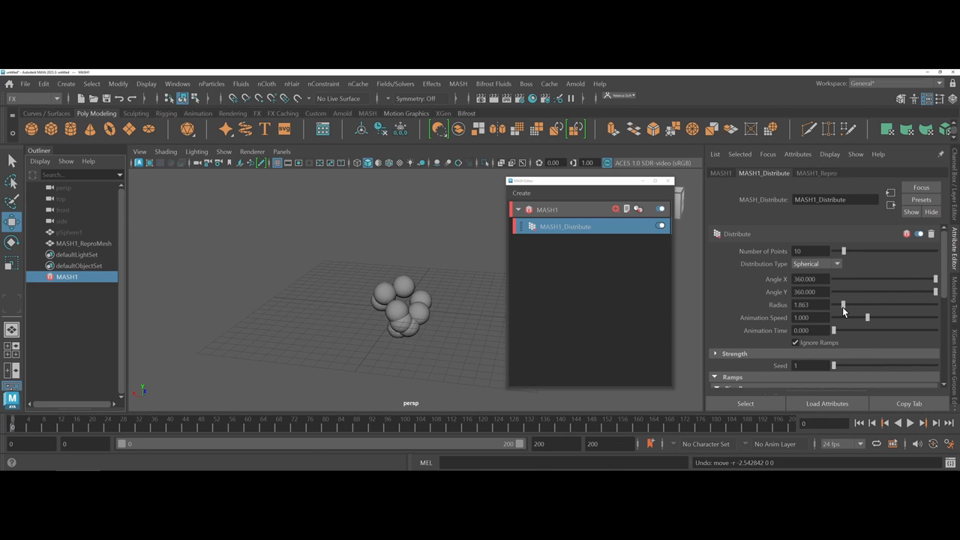
drag(843, 305, 878, 304)
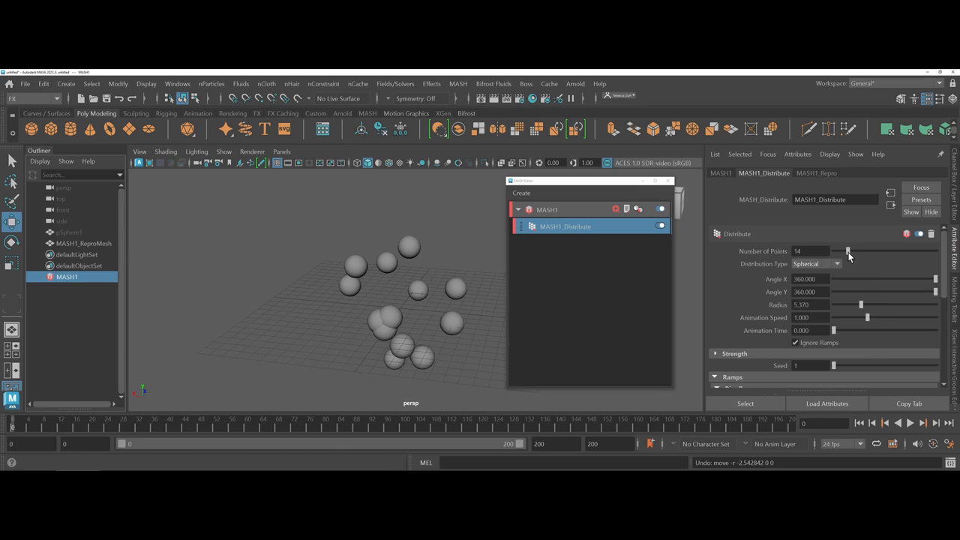
drag(848, 252, 893, 252)
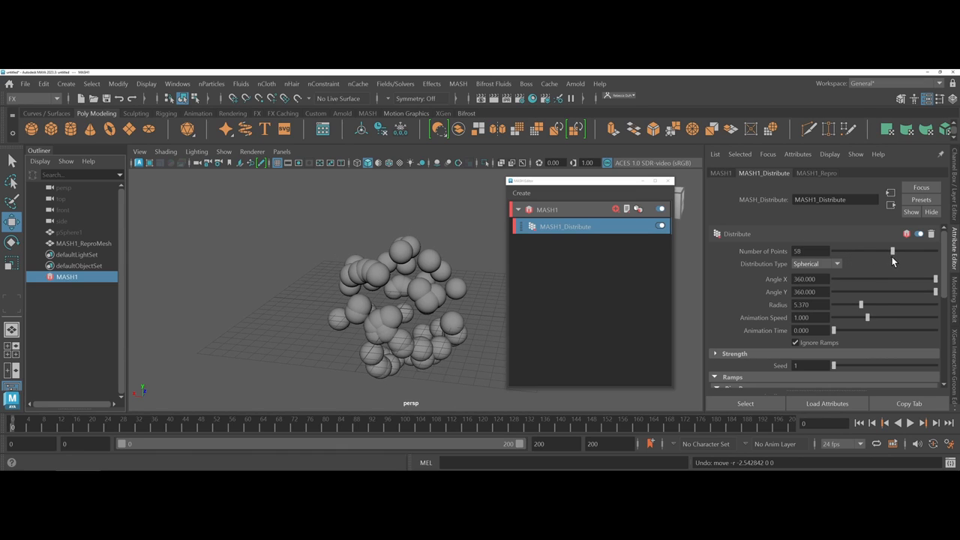
drag(893, 252, 859, 252)
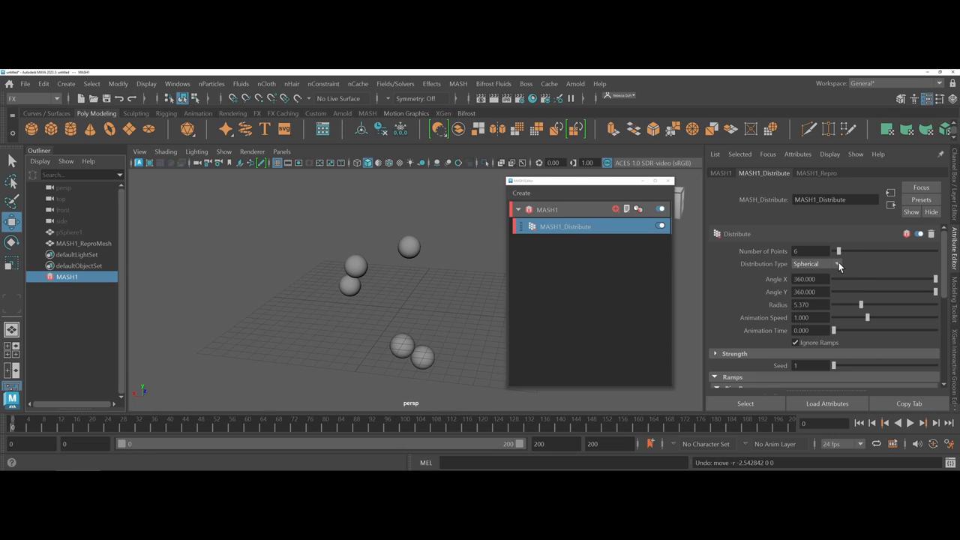
click(839, 264)
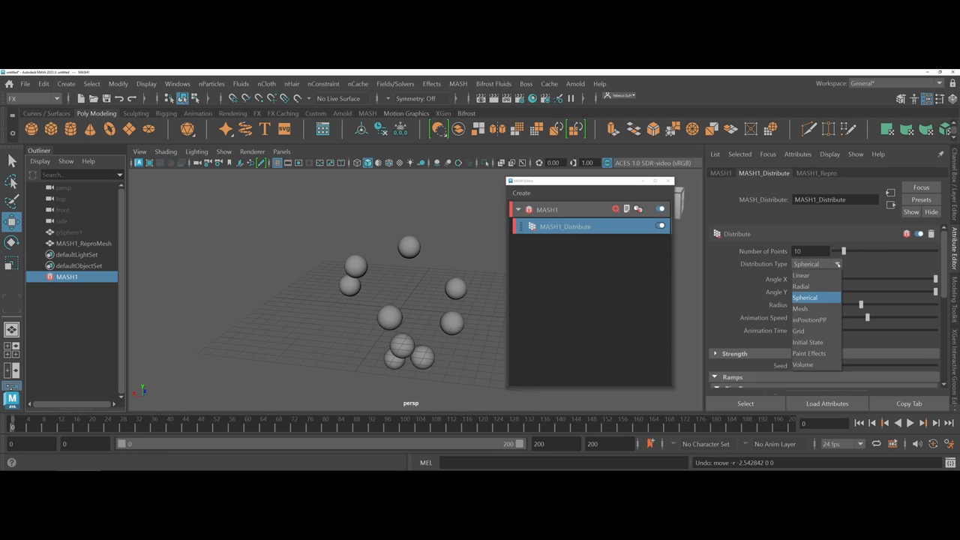
mouse_move(837, 269)
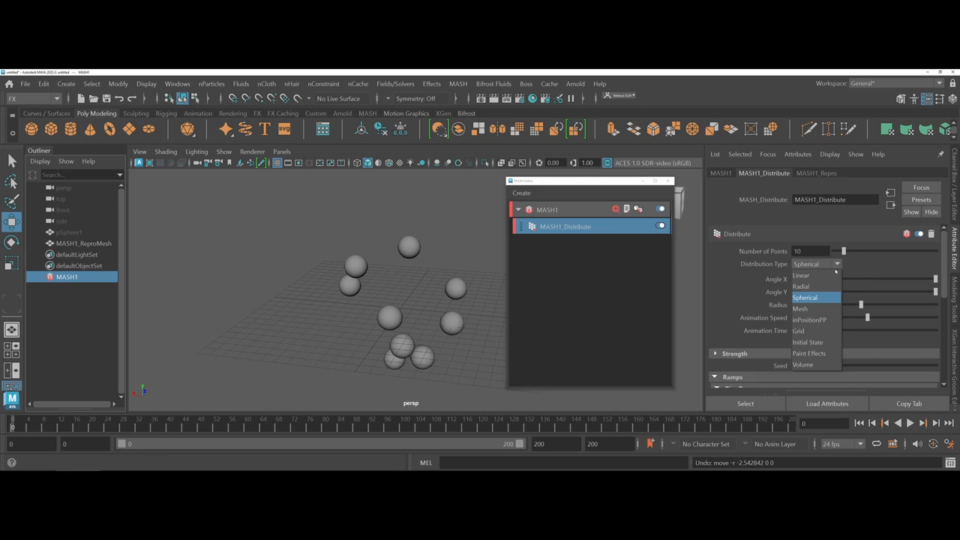
Step: Set Distribute to Radial and scrub the ring radius tighter then wider so the ten spheres separate
click(802, 287)
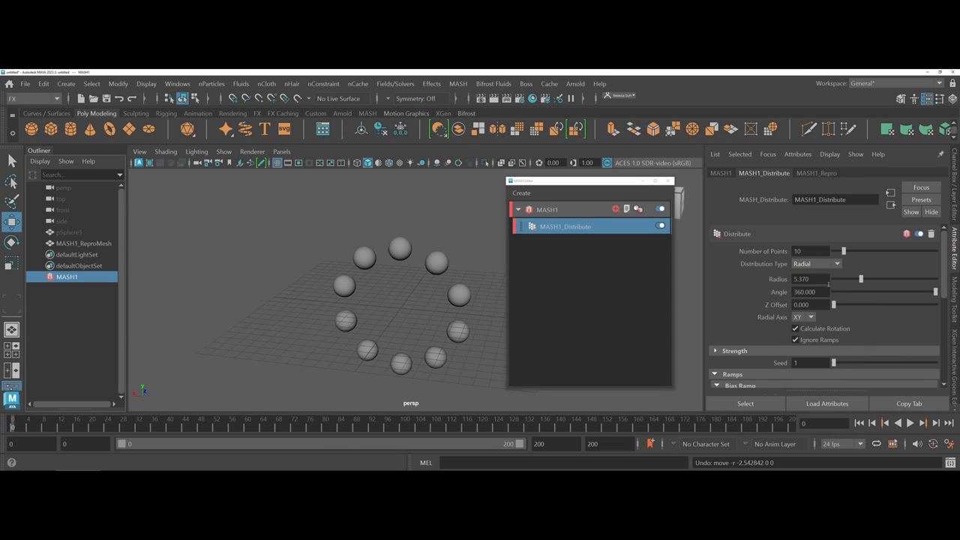
drag(861, 279, 846, 279)
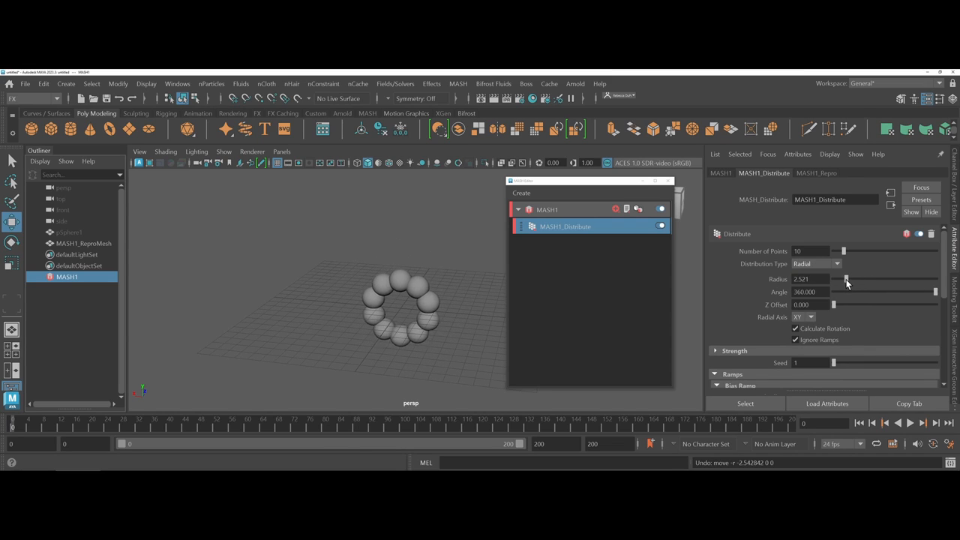
drag(846, 279, 843, 279)
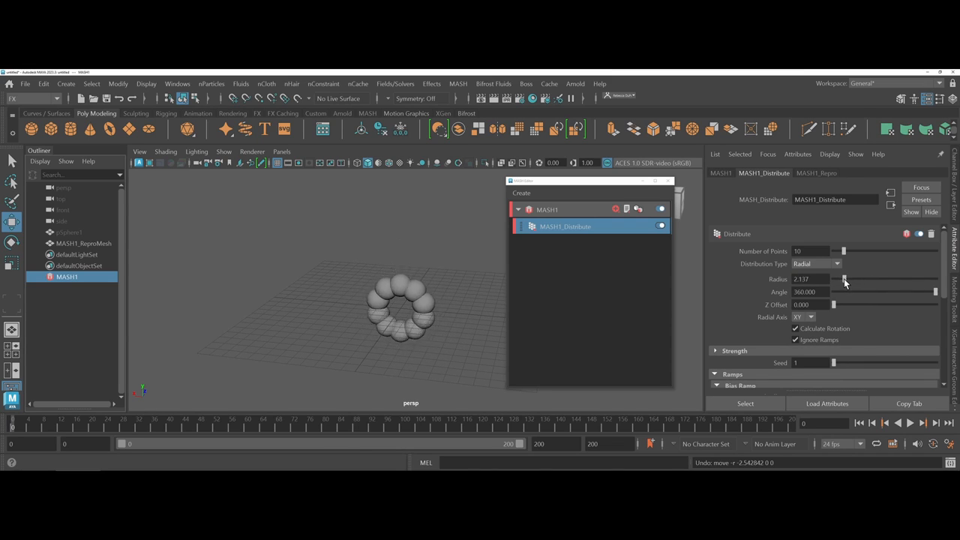
drag(843, 280, 853, 279)
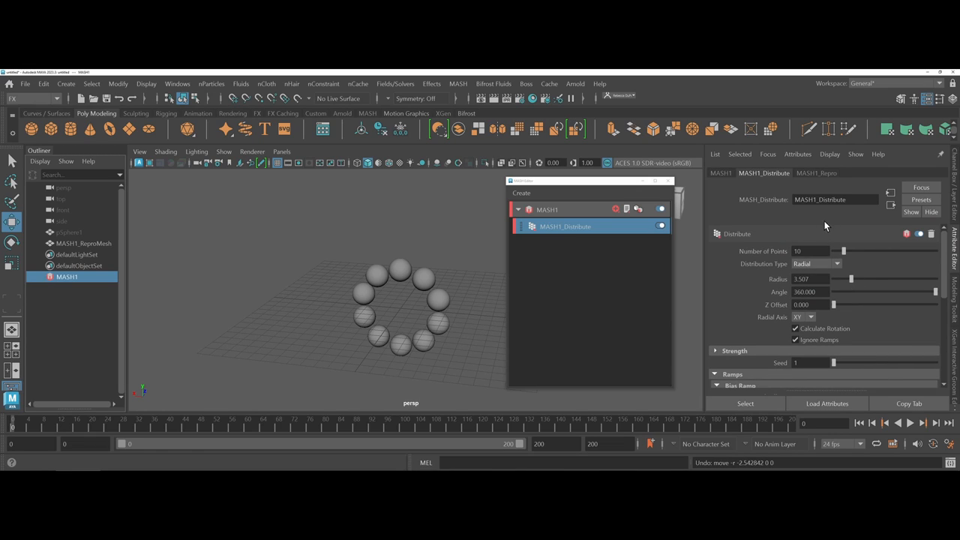
mouse_move(823, 180)
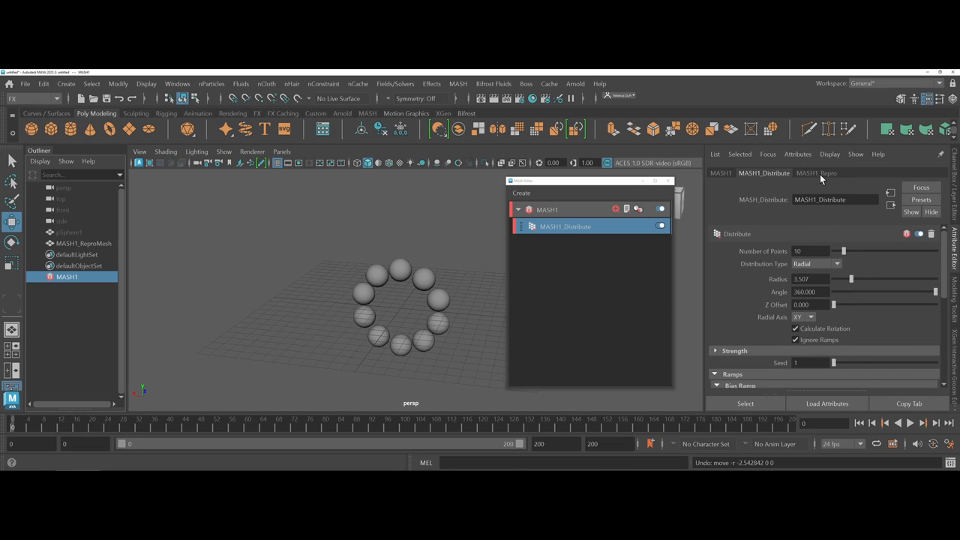
Step: Review the MASH1_Repro node, keeping Level of Detail at Geometry with pSphere1 as the repeated object
click(816, 174)
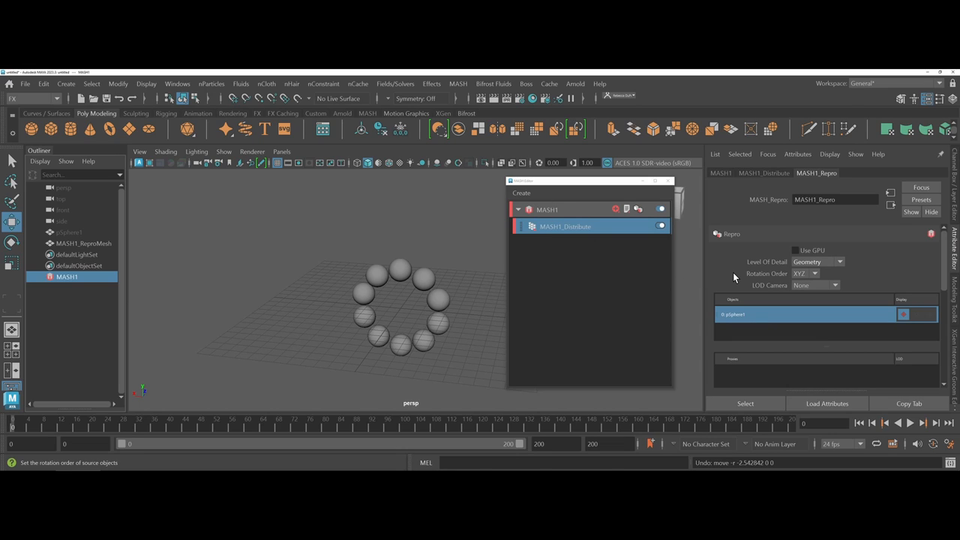
click(816, 261)
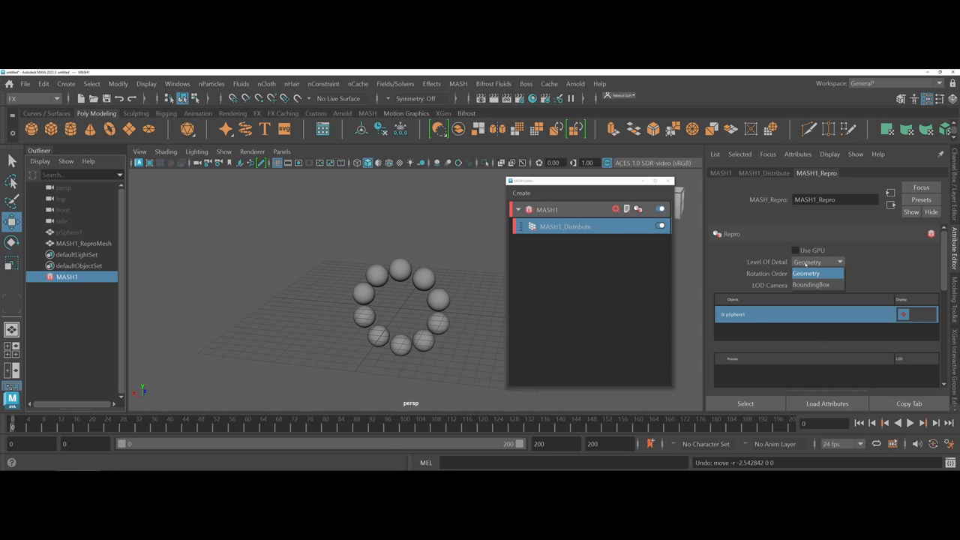
click(818, 261)
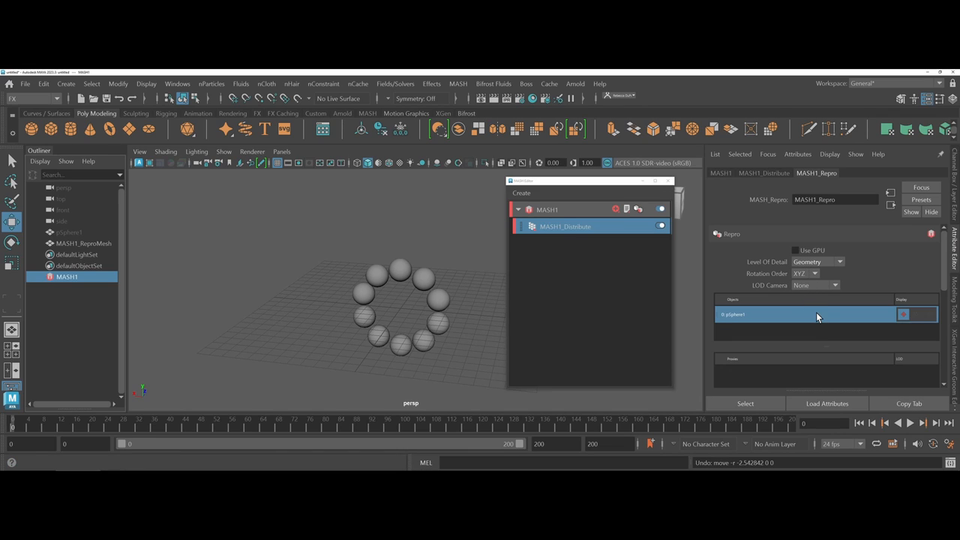
mouse_move(817, 315)
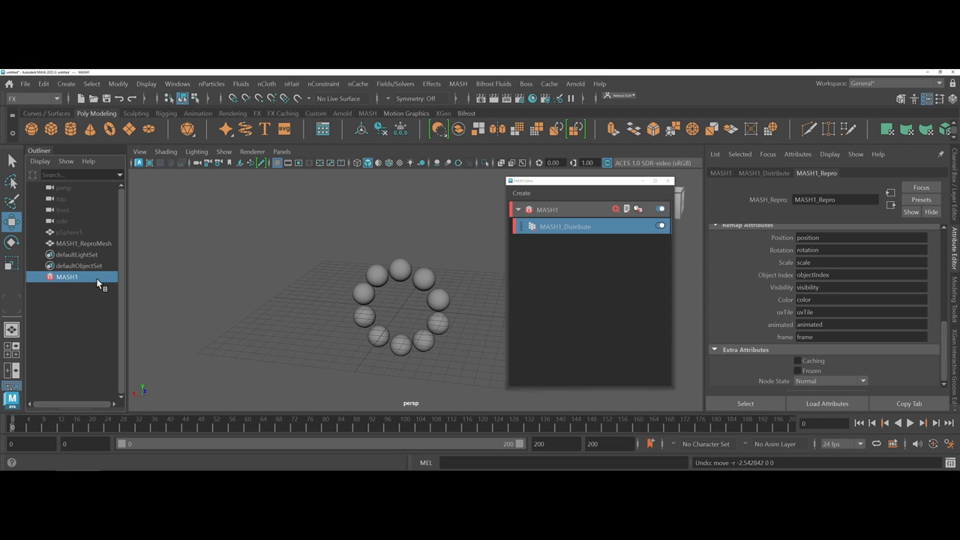
Step: Select MASH1_ReproMesh and step through its nodes to the default lambert1 material
click(84, 243)
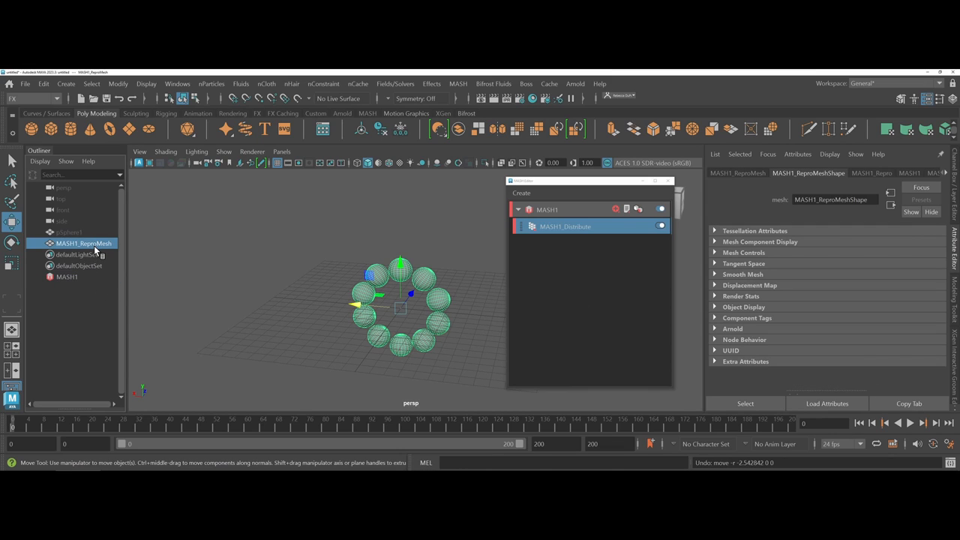
mouse_move(96, 255)
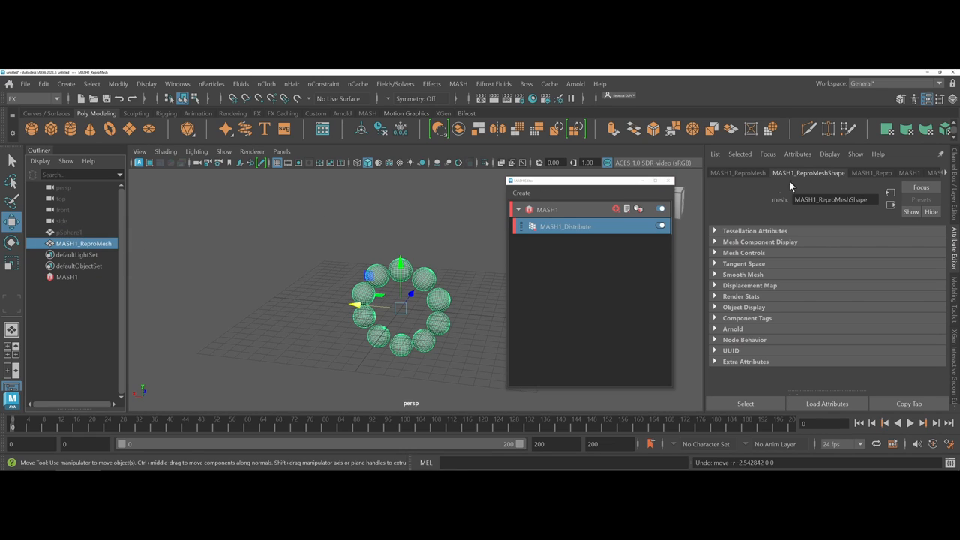
click(911, 175)
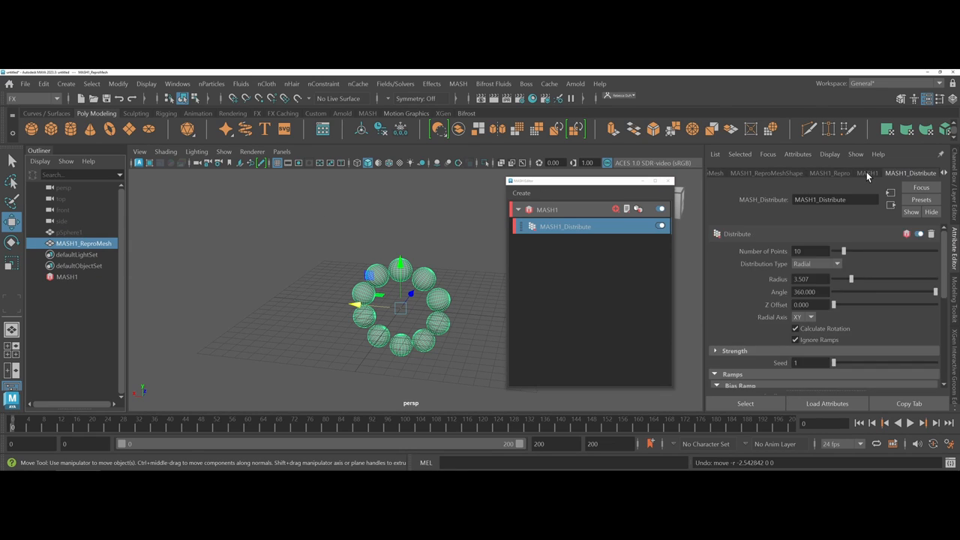
click(863, 174)
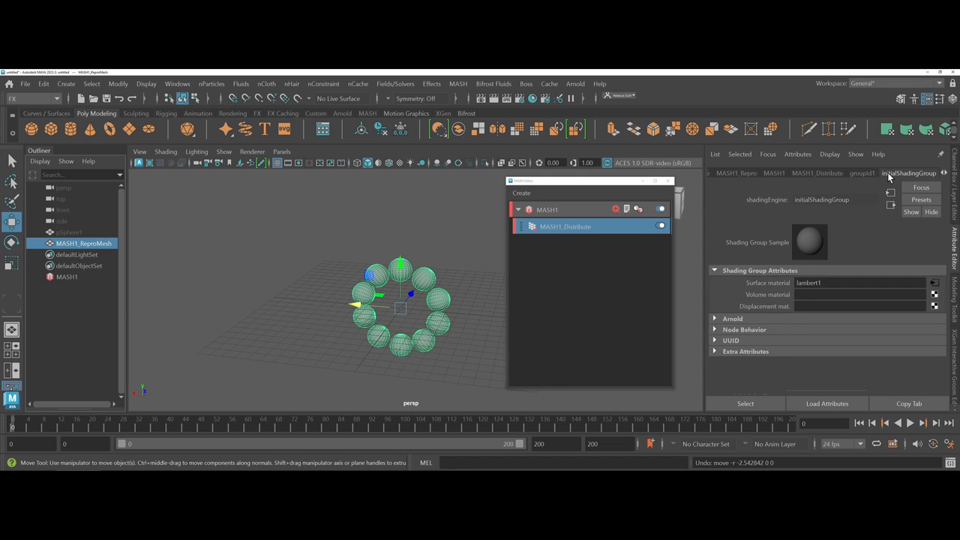
click(921, 174)
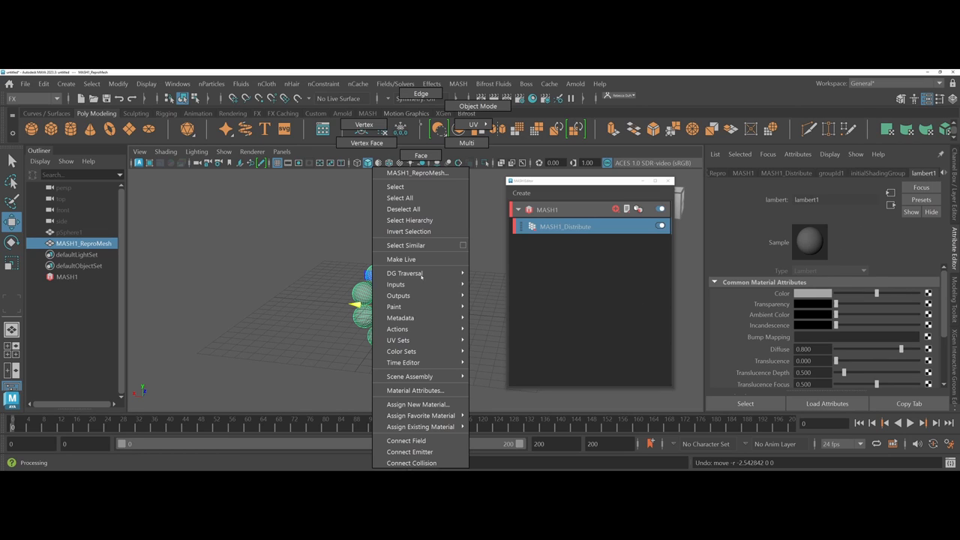
mouse_move(418, 406)
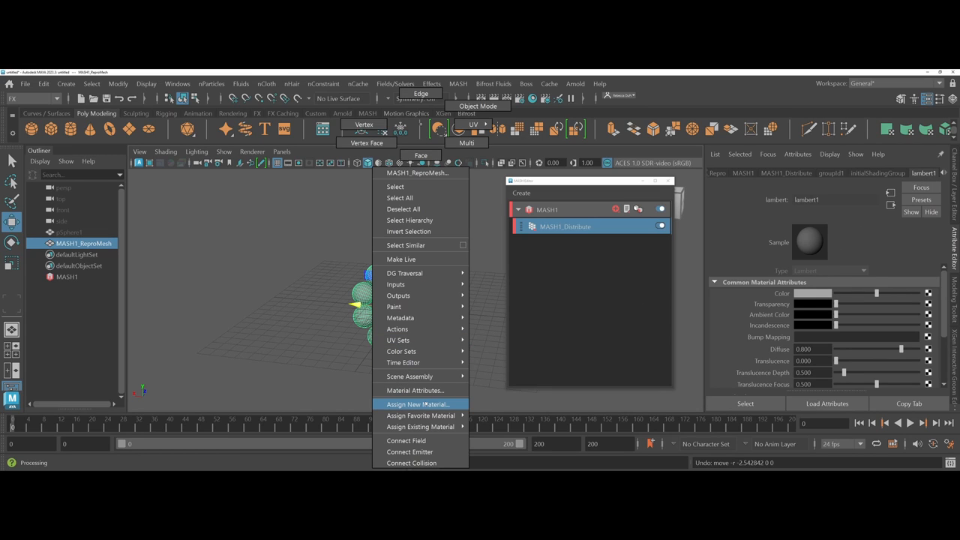
Step: Assign a new Blinn material to the spheres, colour it green and lower its specular eccentricity
click(417, 405)
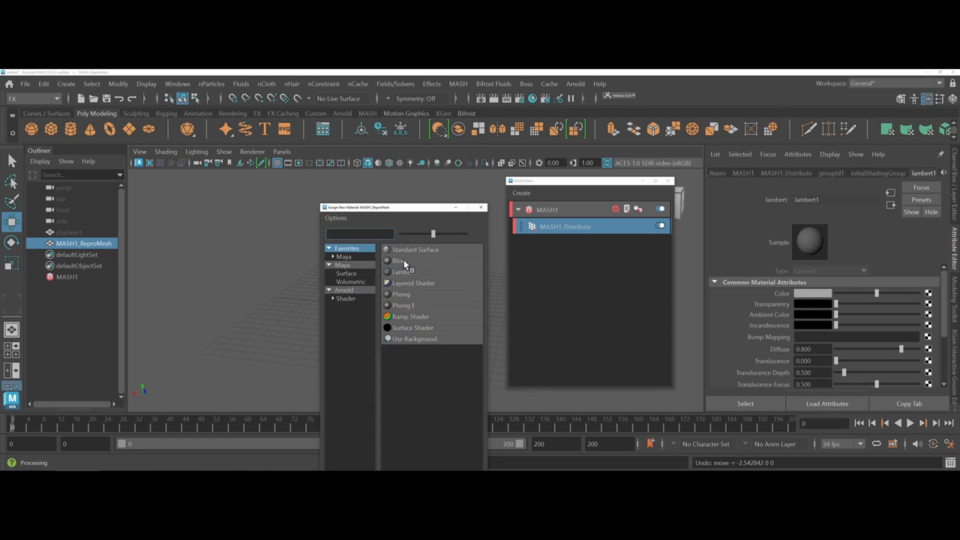
click(400, 262)
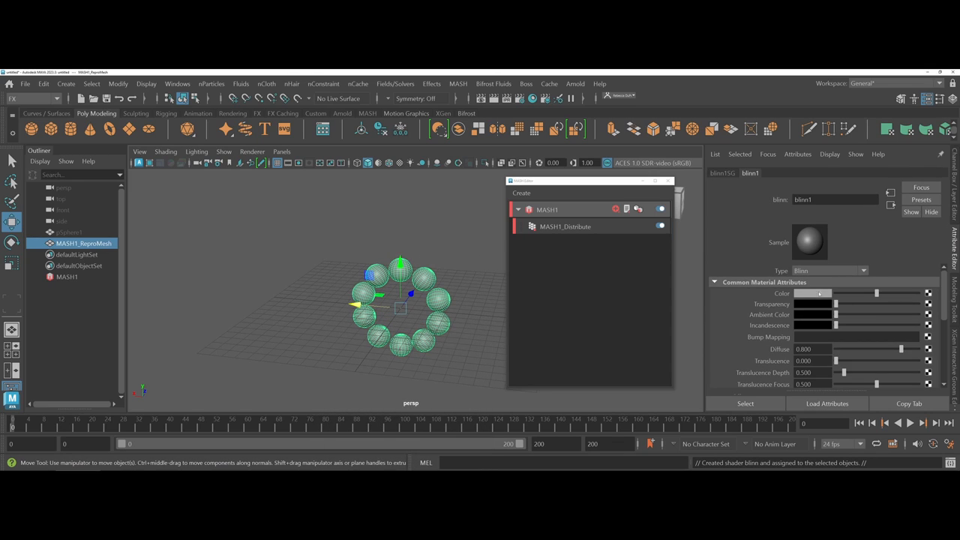
click(822, 292)
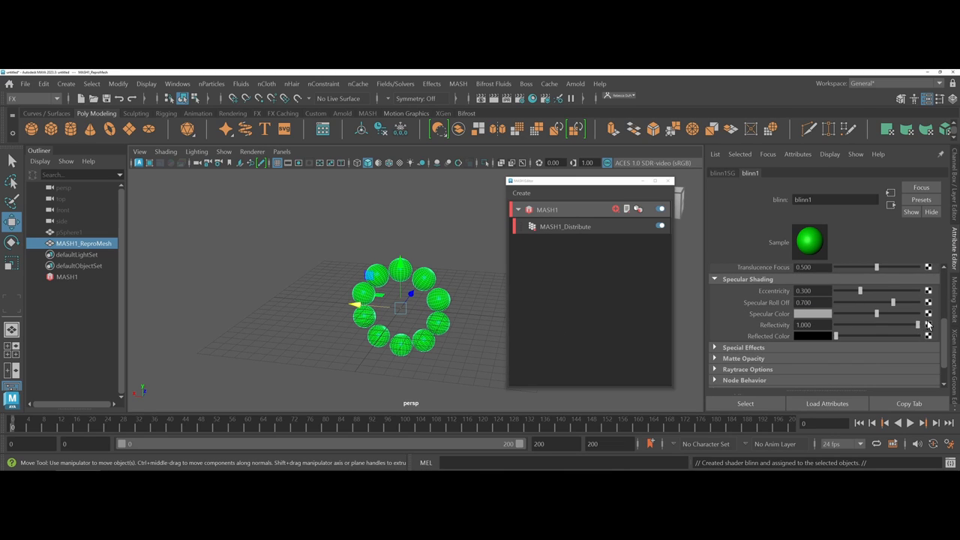
drag(861, 291, 844, 291)
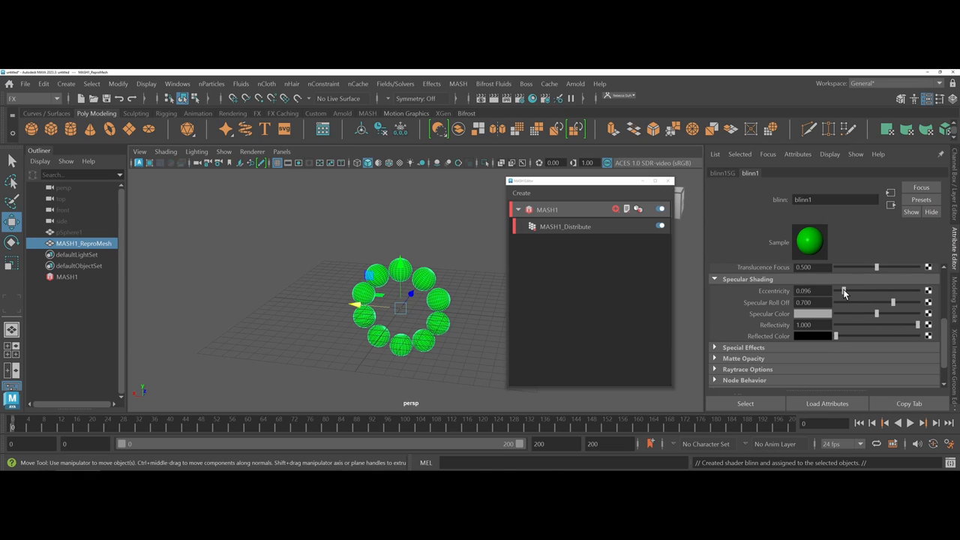
drag(843, 291, 840, 291)
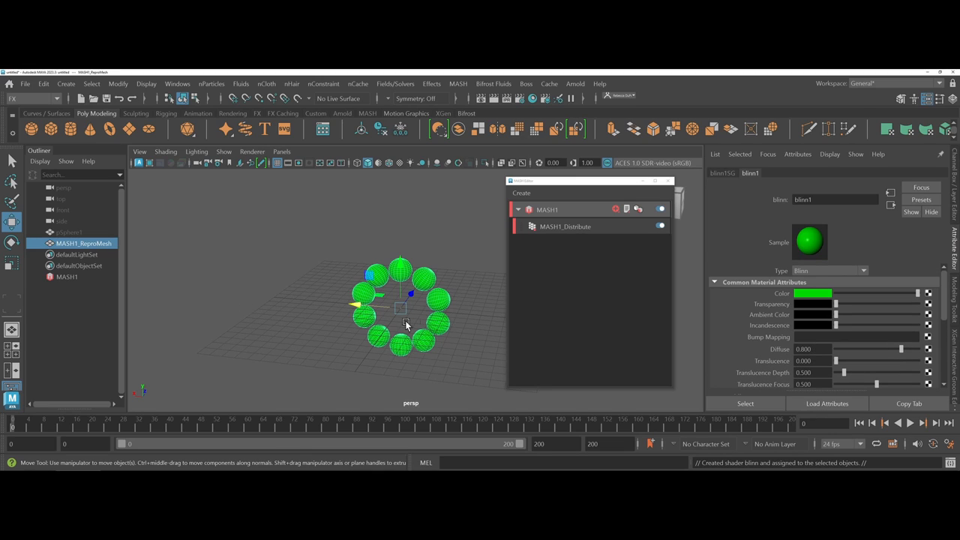
Step: Select MASH1 and start an Arnold RenderView IPR render of the sphere ring
click(66, 276)
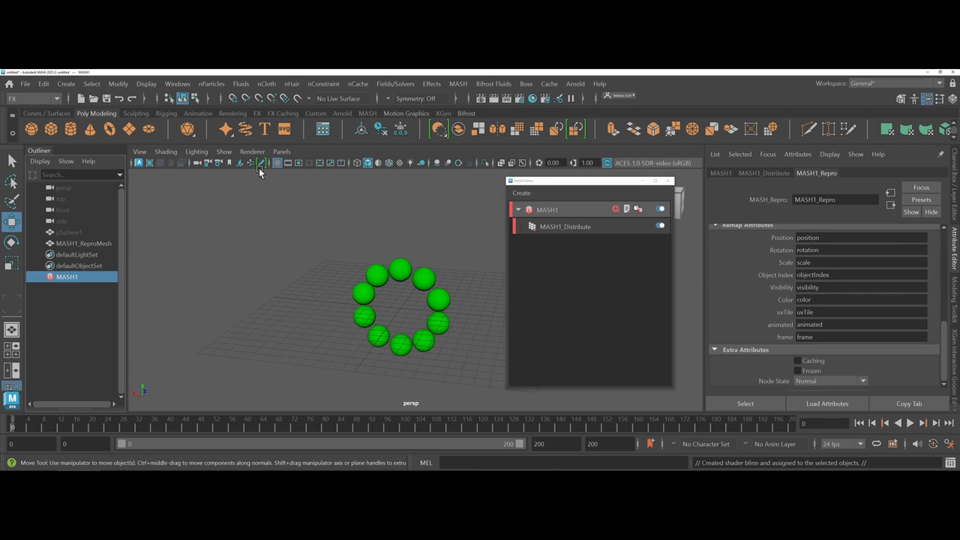
click(343, 114)
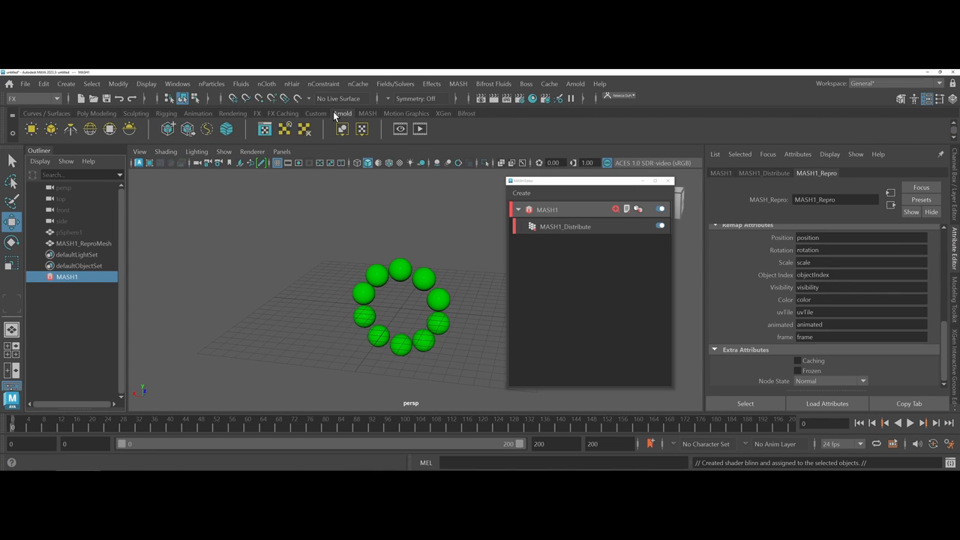
click(90, 129)
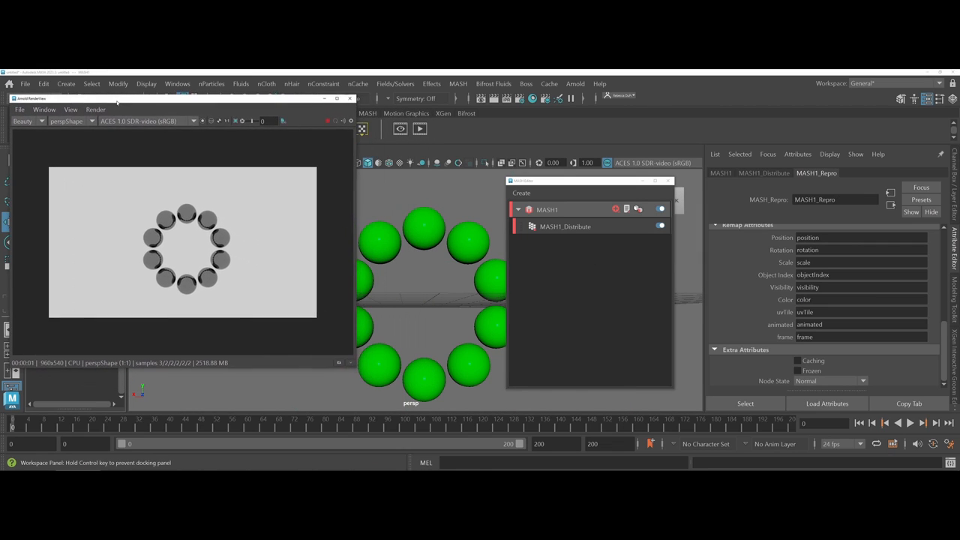
Step: Drag the MASH1_Distribute radius down to 0, collapsing the spheres into one spot
click(764, 174)
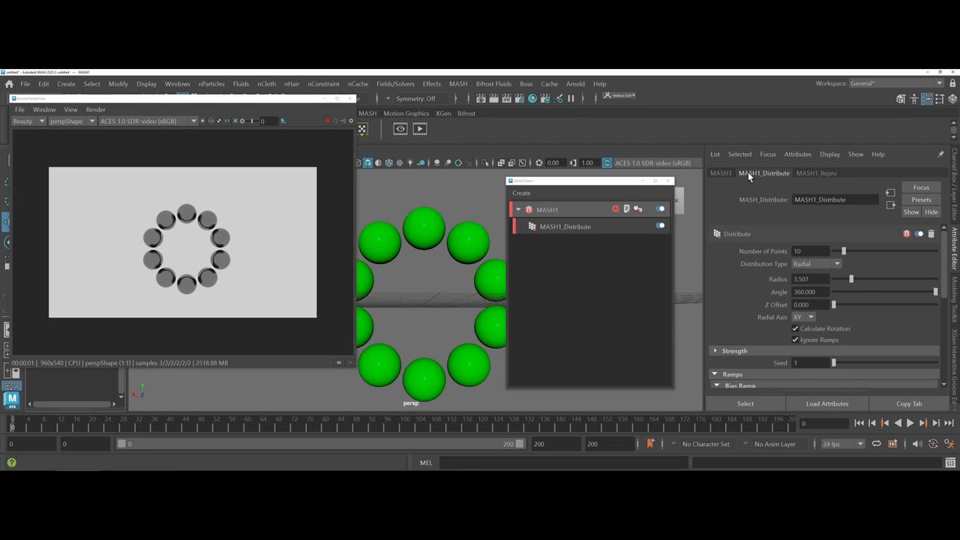
mouse_move(848, 270)
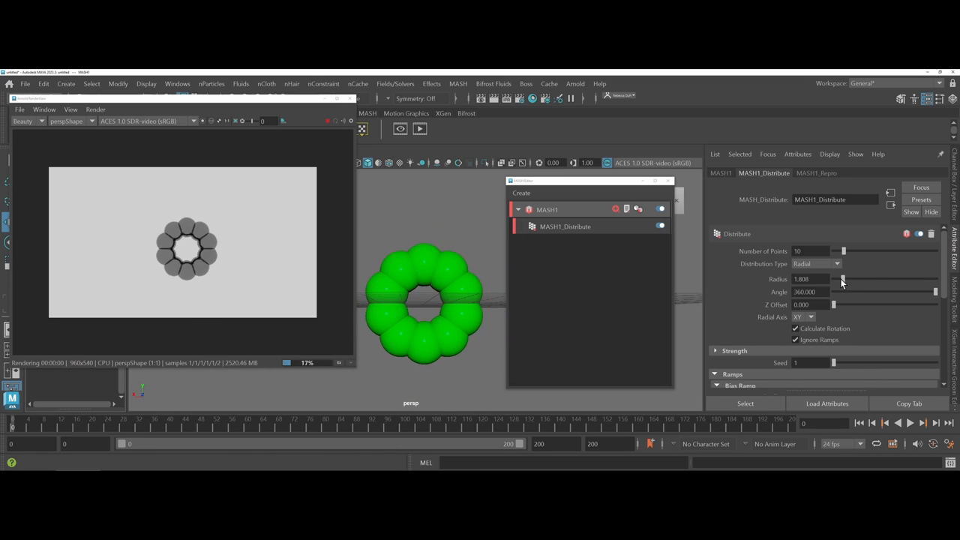
drag(843, 279, 833, 279)
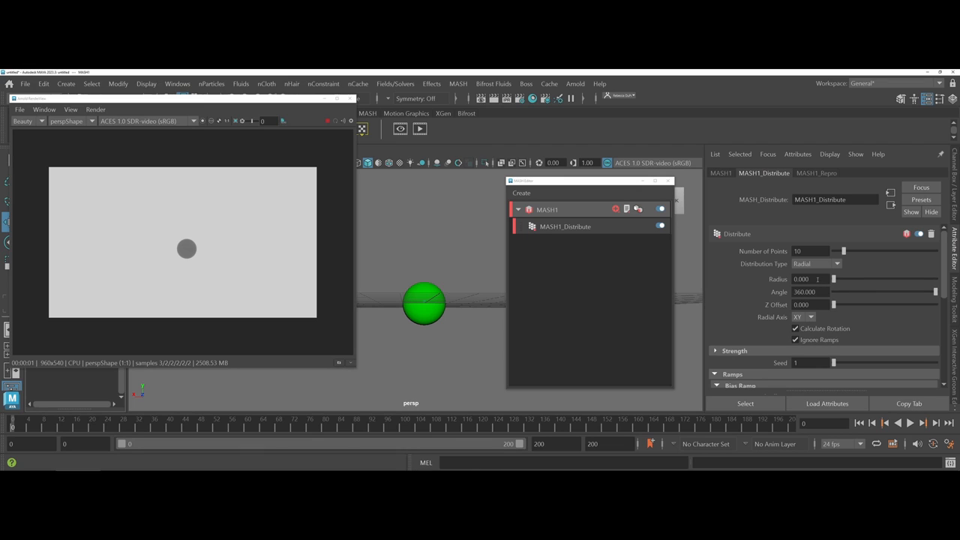
Step: Key the Distribute radius at 0, then drag it back up to spread the spheres into a wide ring
right_click(809, 279)
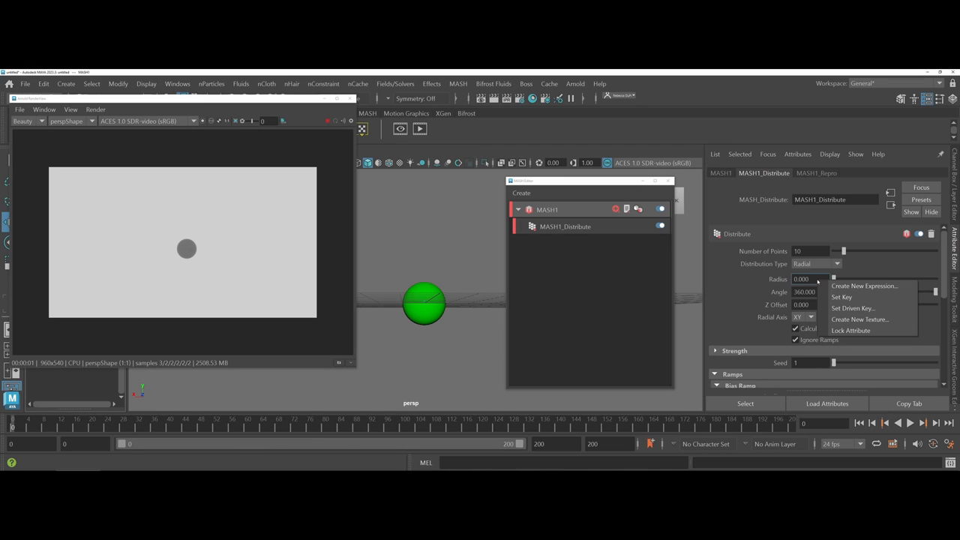
click(840, 297)
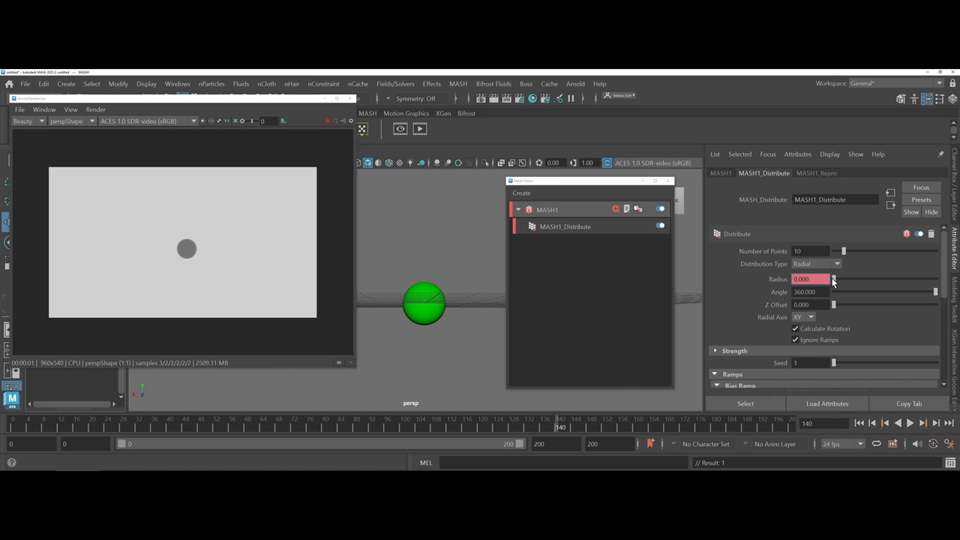
drag(832, 279, 858, 282)
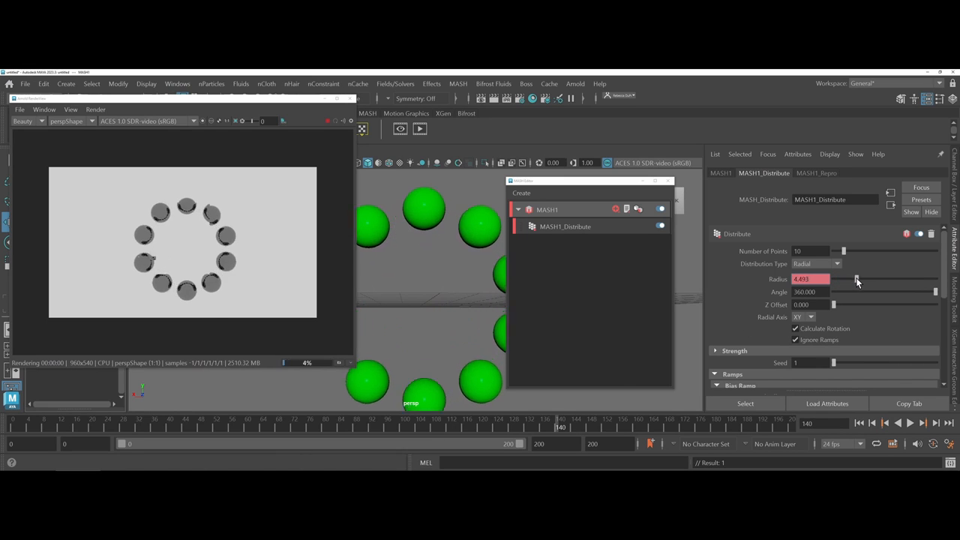
drag(855, 279, 863, 280)
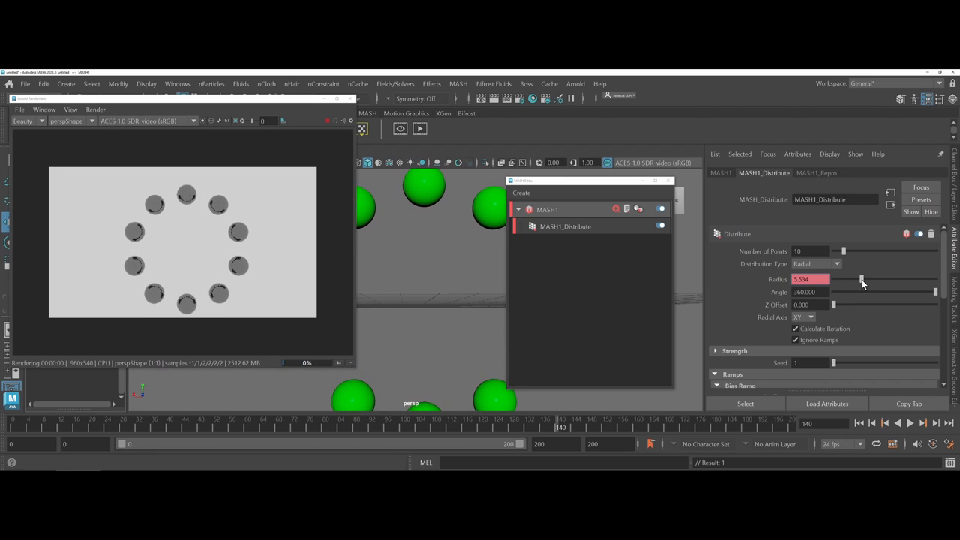
drag(861, 280, 864, 280)
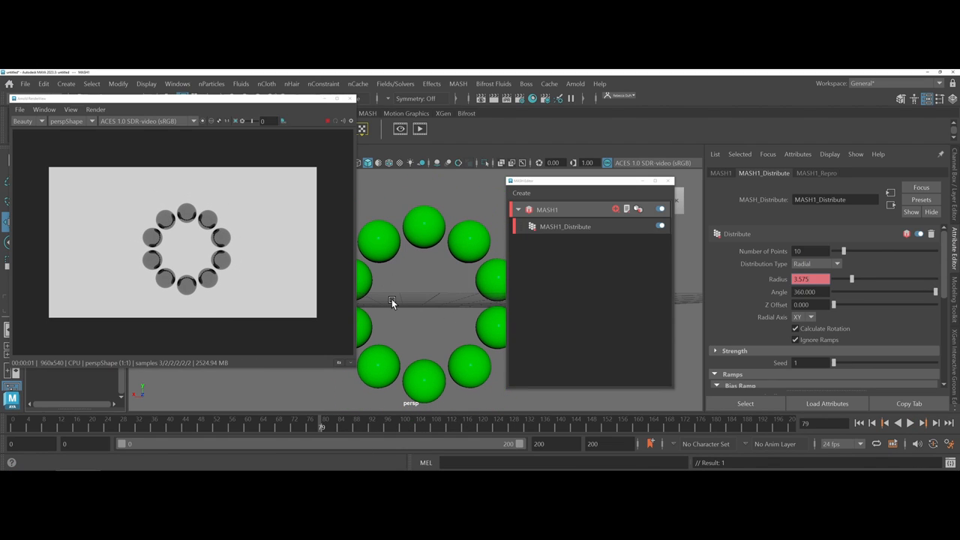
mouse_move(392, 306)
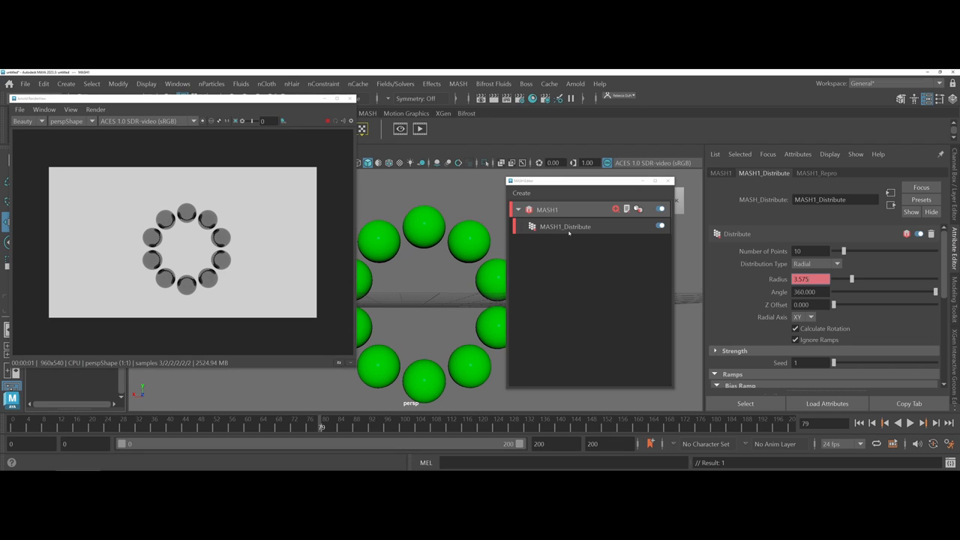
mouse_move(558, 239)
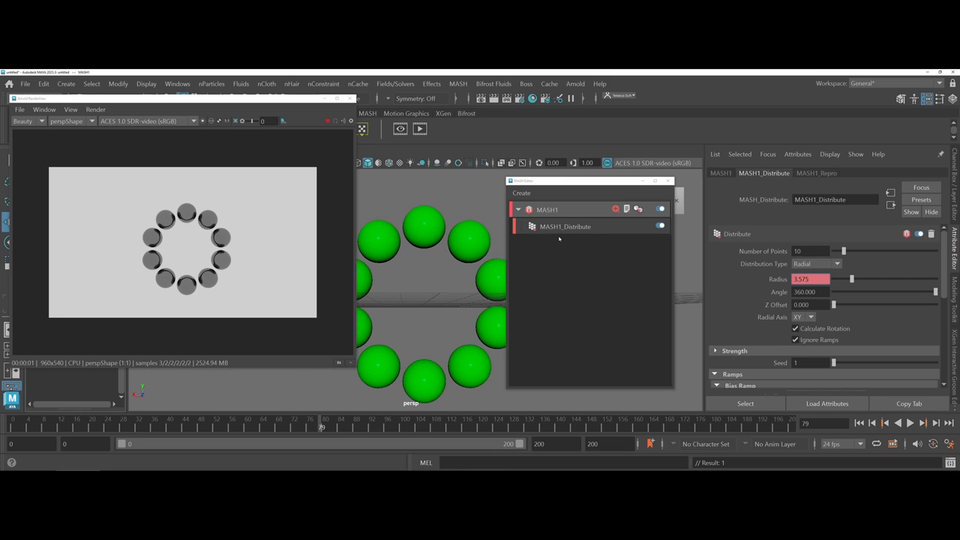